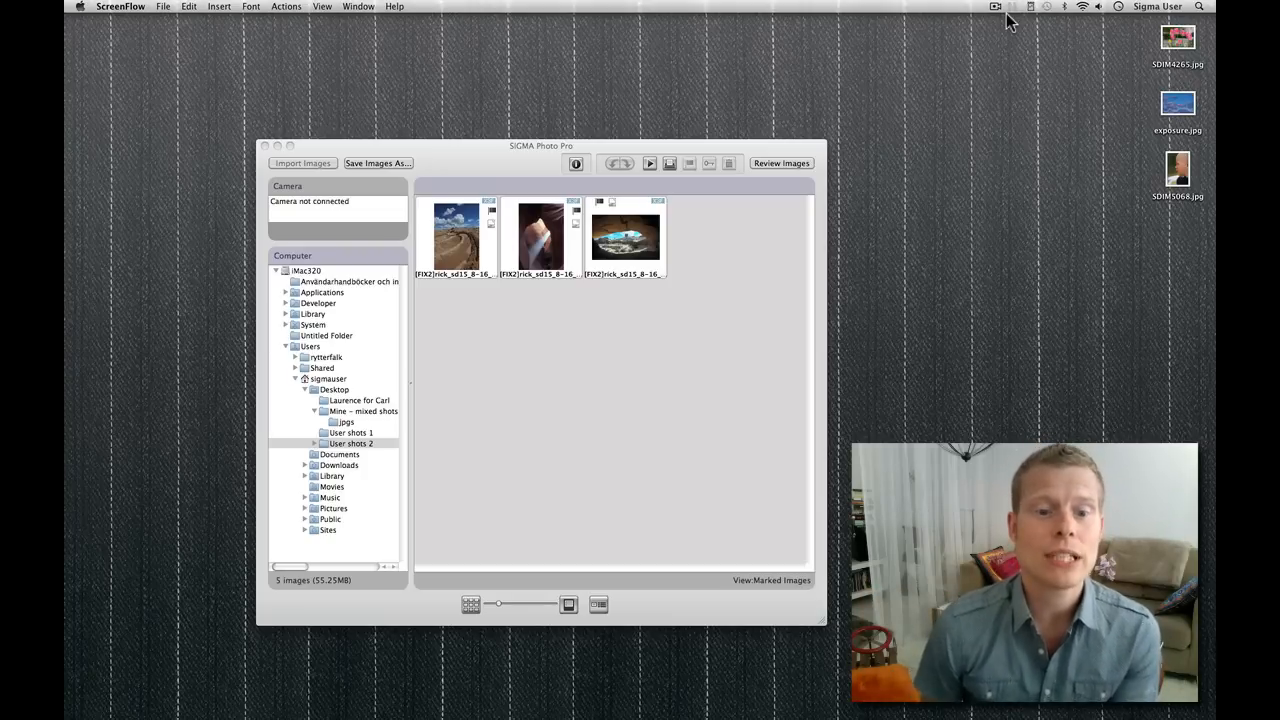
pyautogui.moveTo(430, 258)
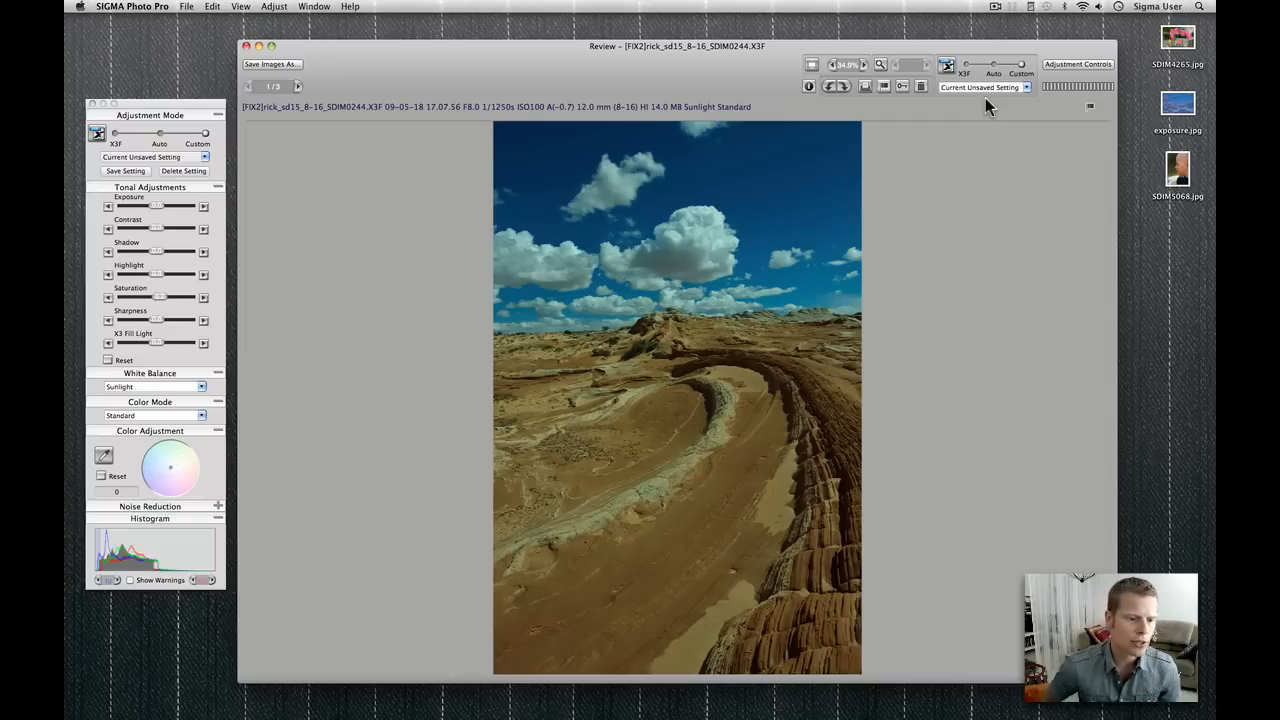
pyautogui.moveTo(118, 548)
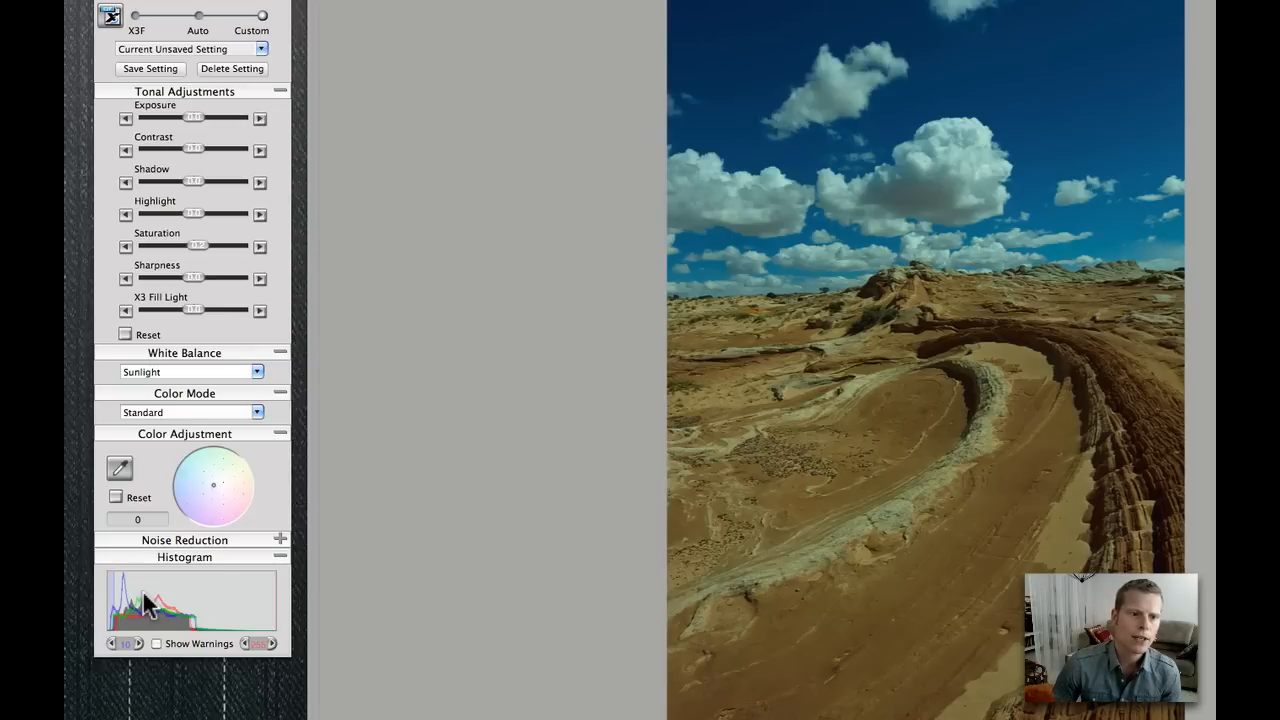
pyautogui.moveTo(164, 372)
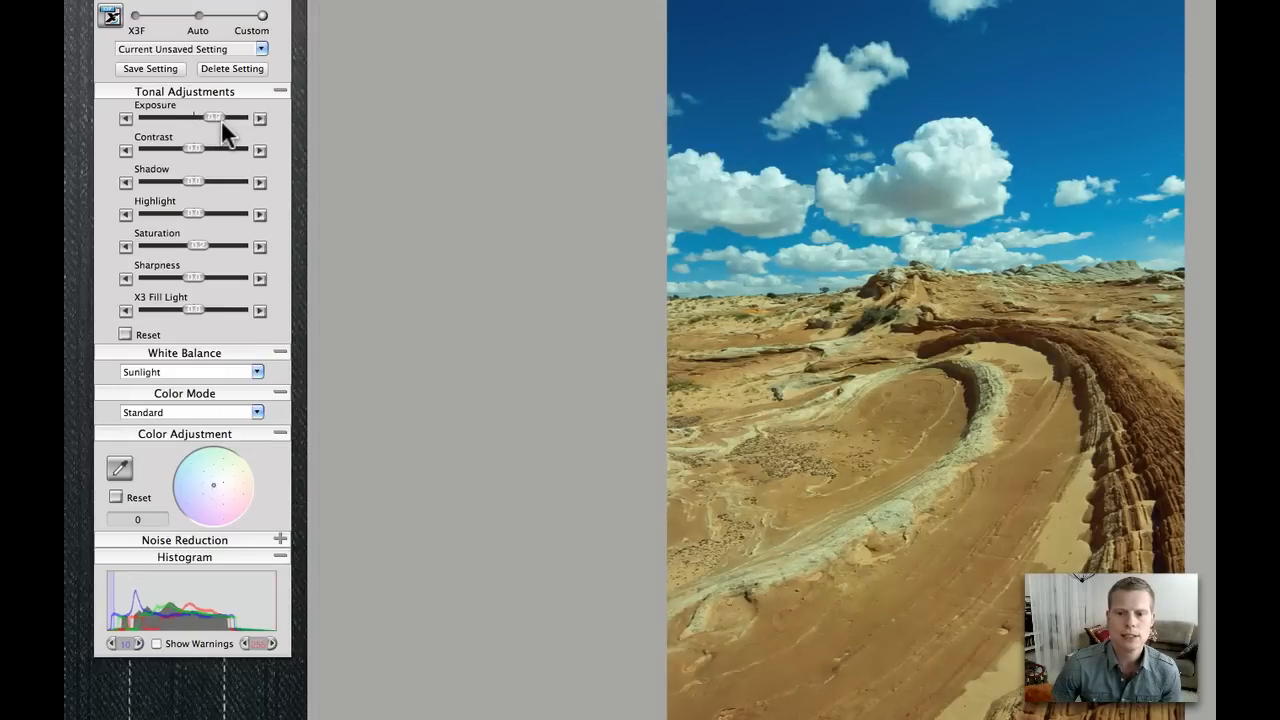
# Raise Exposure to brighten the underexposed desert sand and clouds
pyautogui.moveTo(216, 118); pyautogui.dragTo(220, 118)
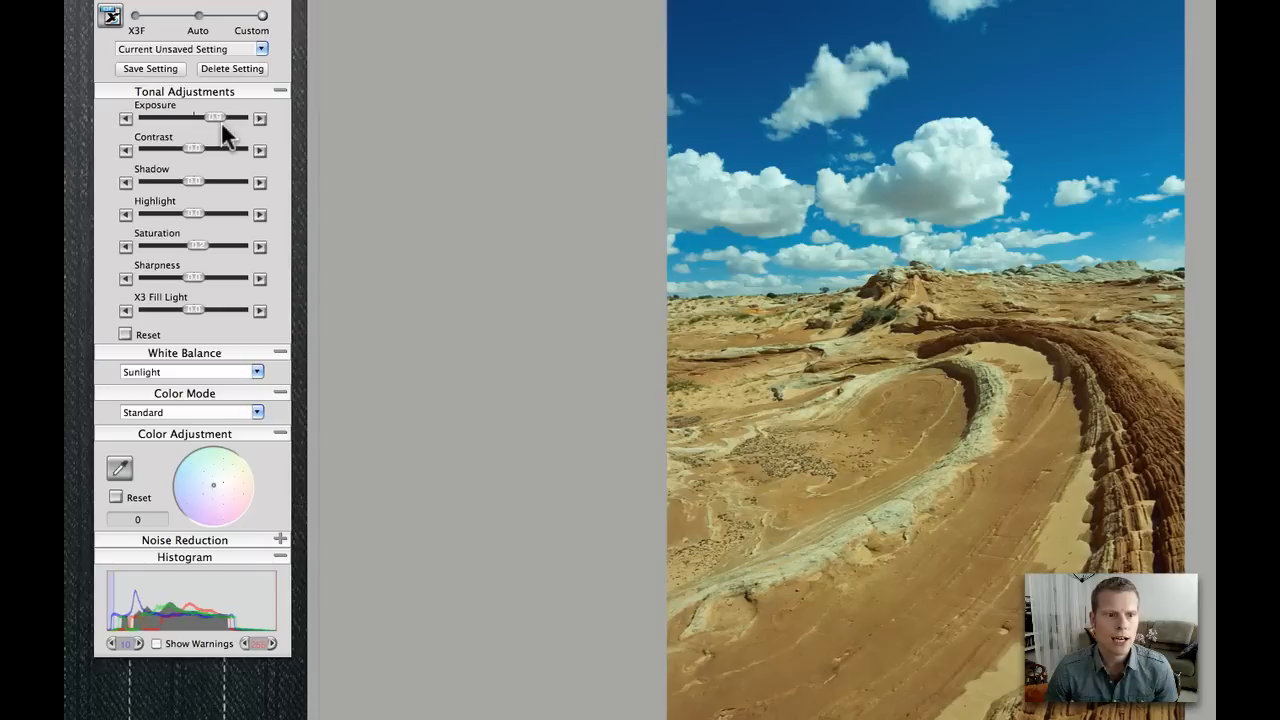
pyautogui.moveTo(980, 140)
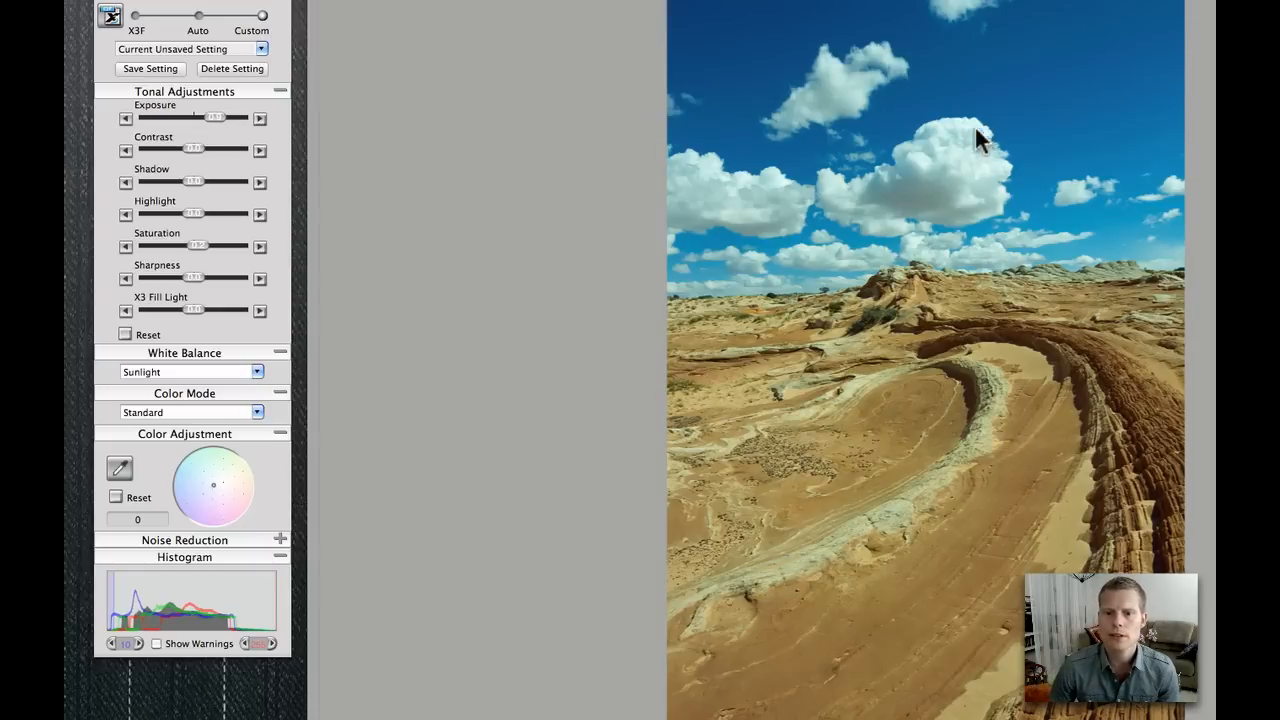
pyautogui.moveTo(990, 196)
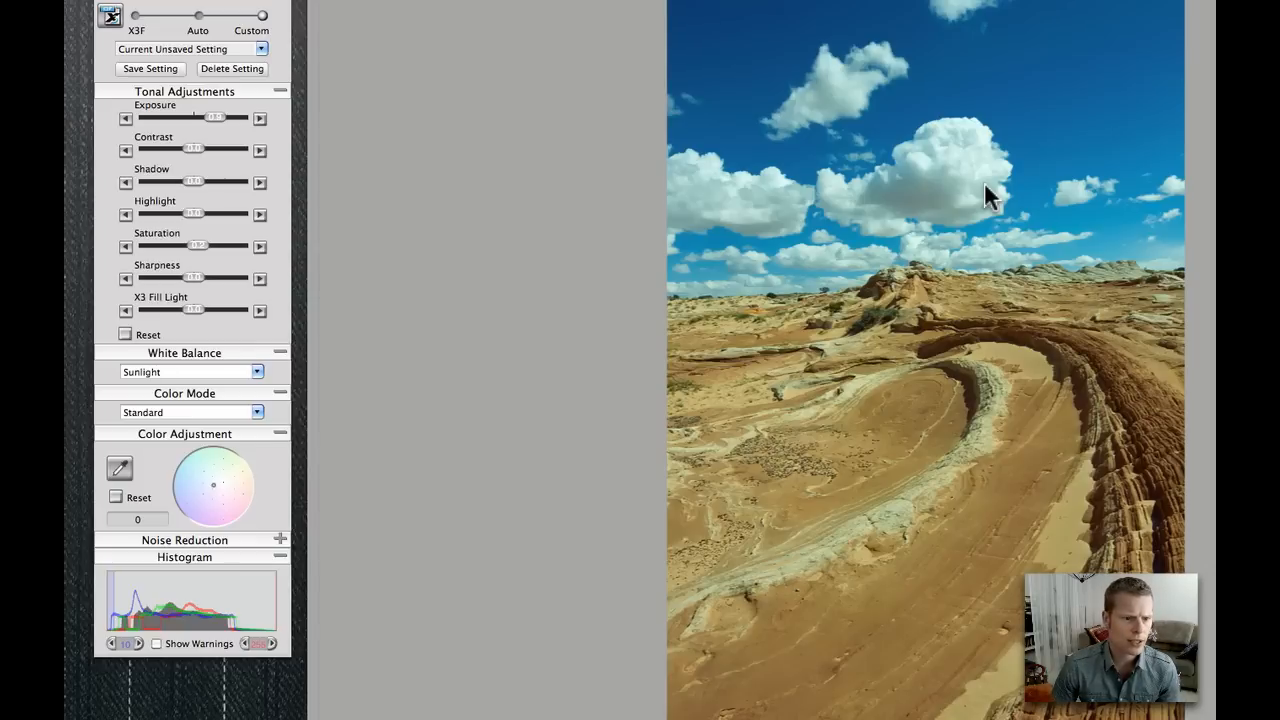
pyautogui.moveTo(288, 376)
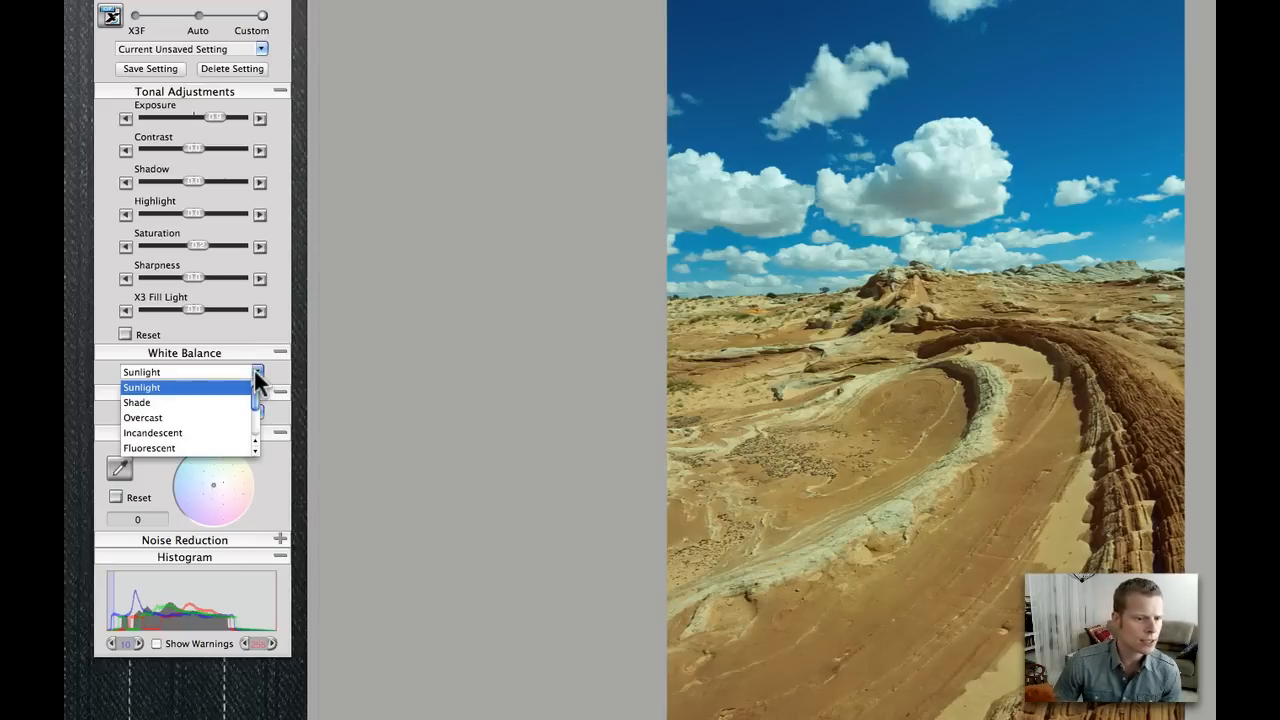
# Keep Sunlight white balance and shift the colour wheel toward magenta/yellow to remove the blue cast
pyautogui.click(140, 388)
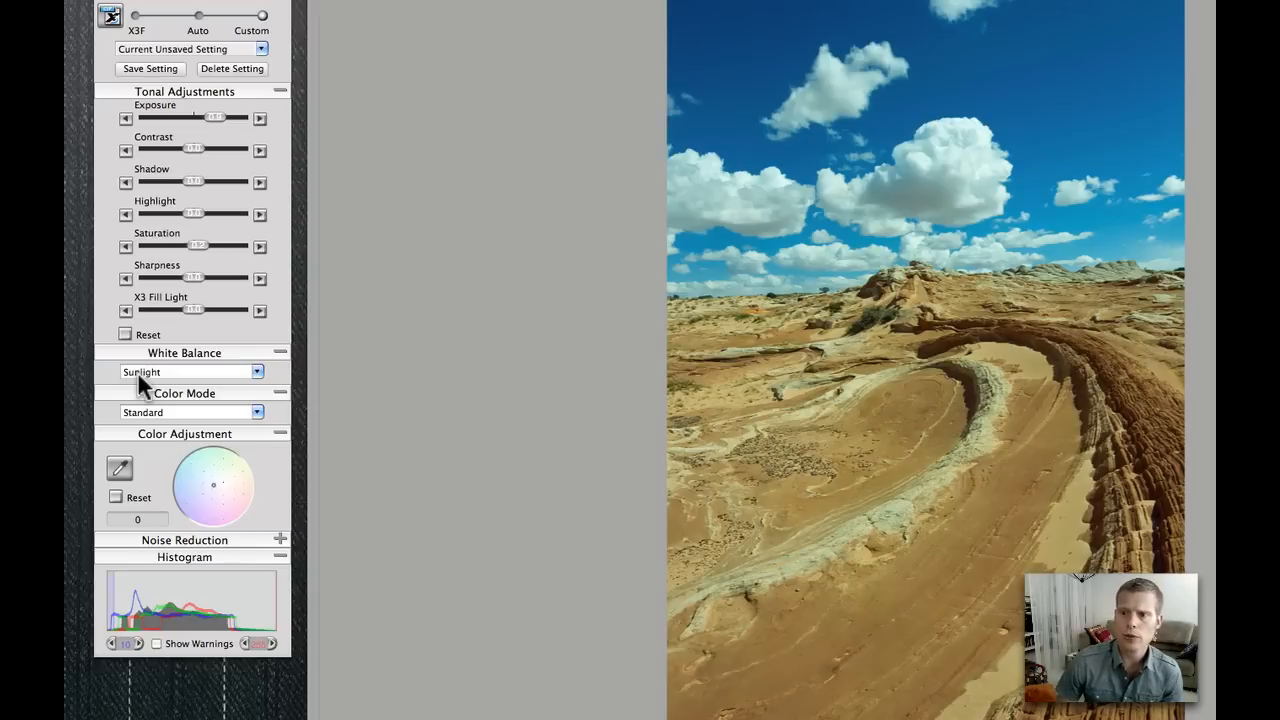
pyautogui.moveTo(130, 456)
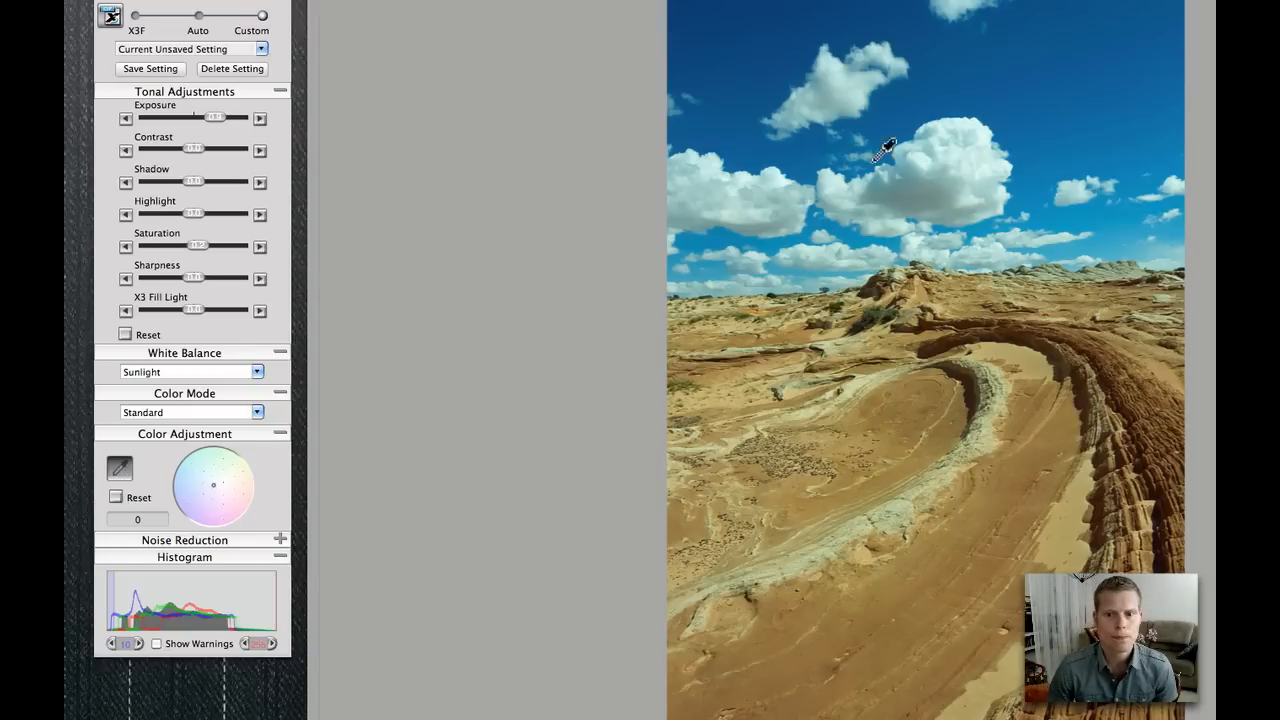
pyautogui.moveTo(212, 504); pyautogui.dragTo(220, 496)
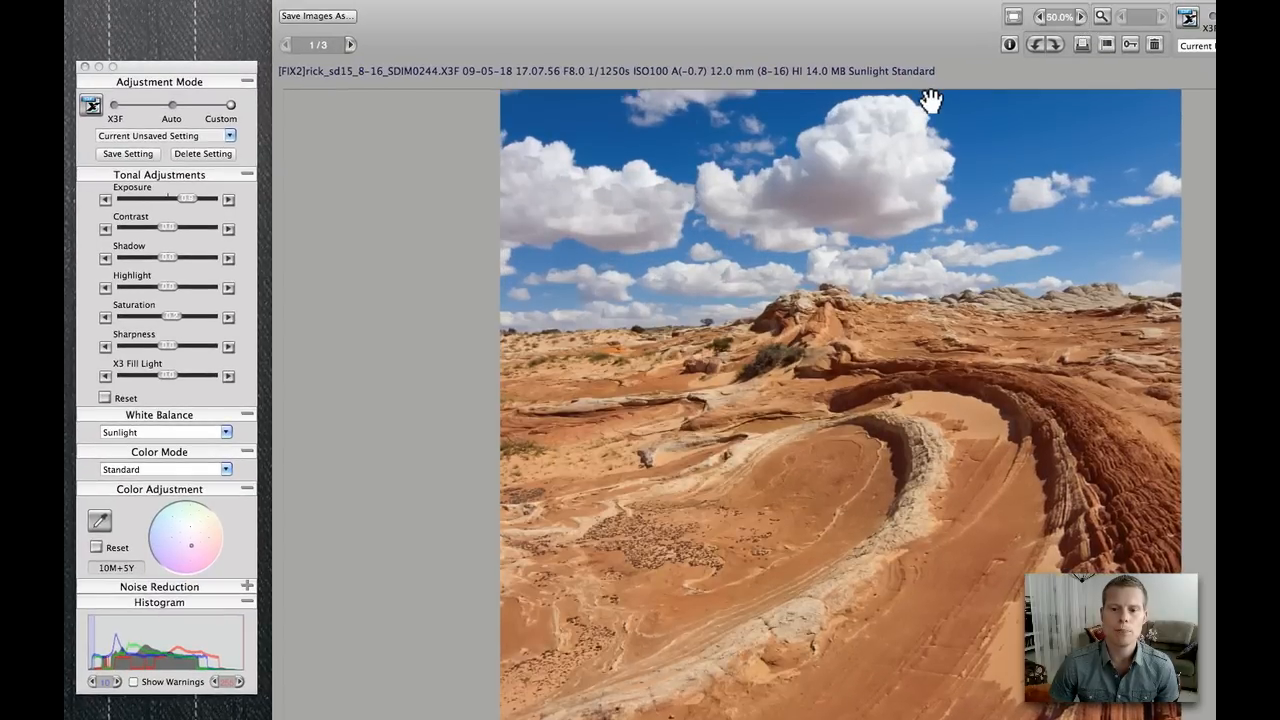
# View the photo at 100% and pan from the clouds down to the sandstone bowl
pyautogui.click(1080, 16)
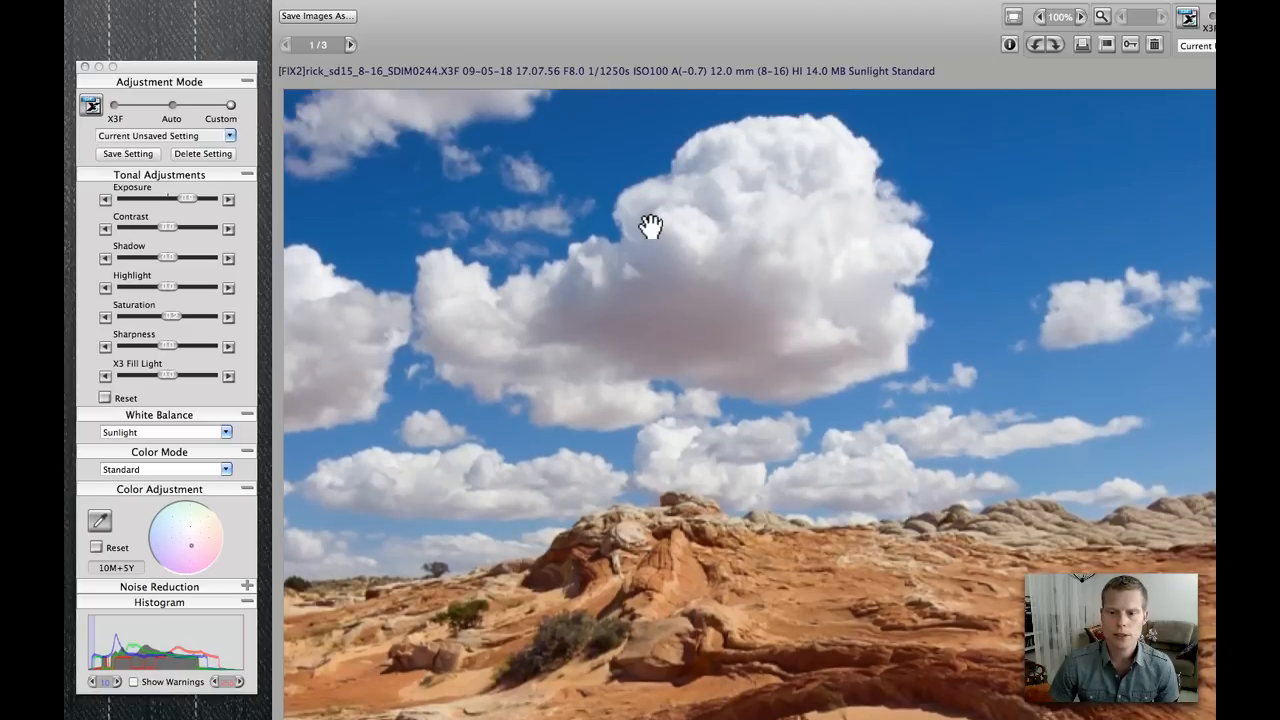
pyautogui.moveTo(652, 224); pyautogui.dragTo(874, 264)
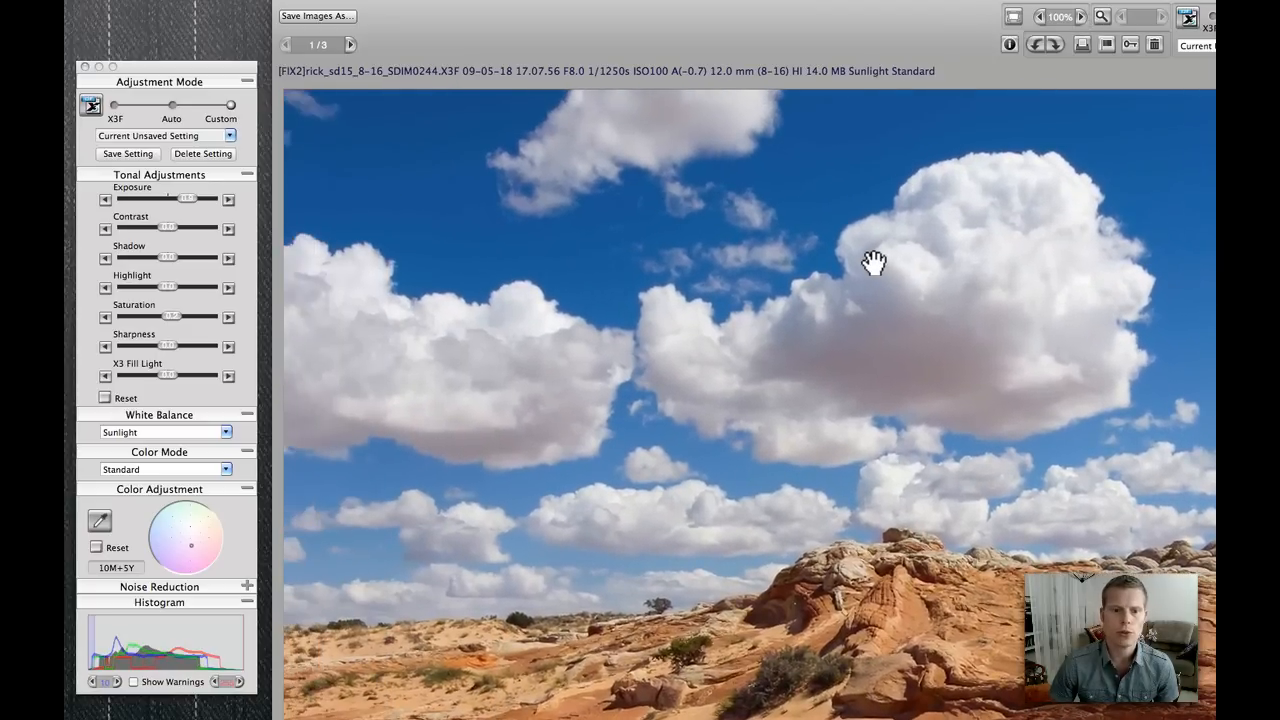
pyautogui.moveTo(874, 262); pyautogui.dragTo(800, 424)
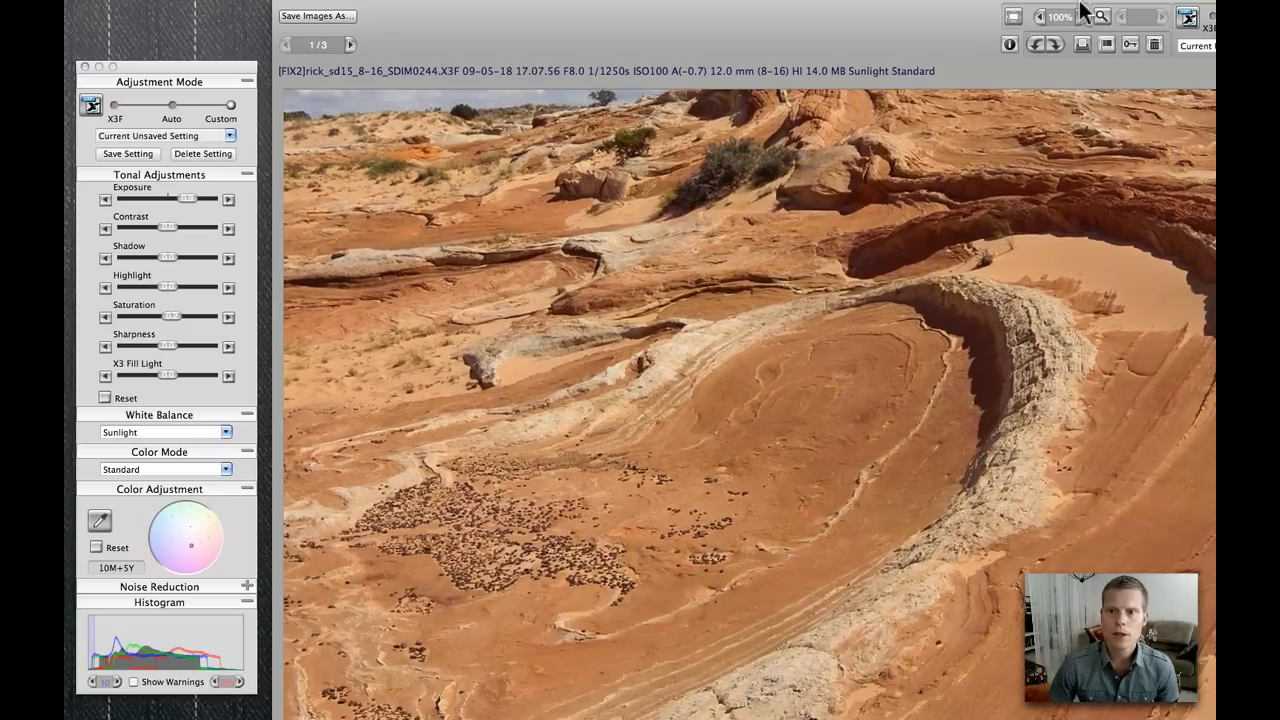
# Fit the whole photo again and nudge the colour shift slightly toward magenta and yellow
pyautogui.click(1060, 16)
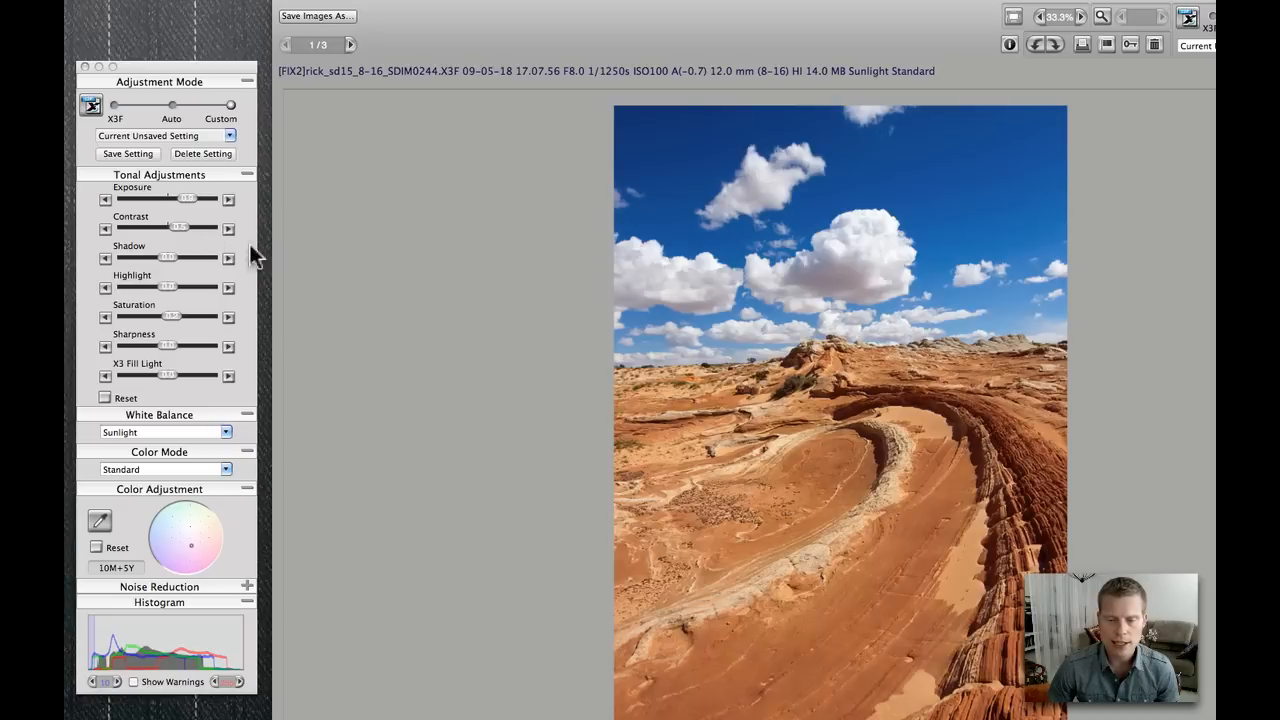
pyautogui.moveTo(390, 288)
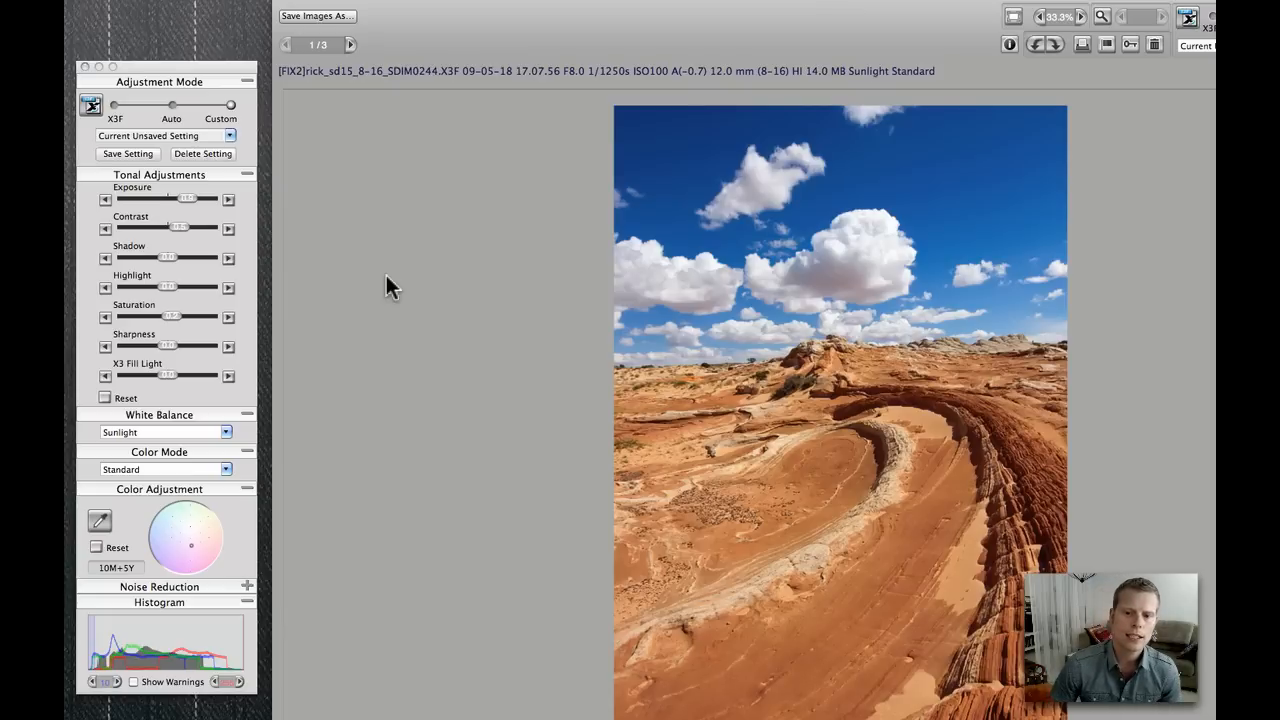
pyautogui.moveTo(180, 240)
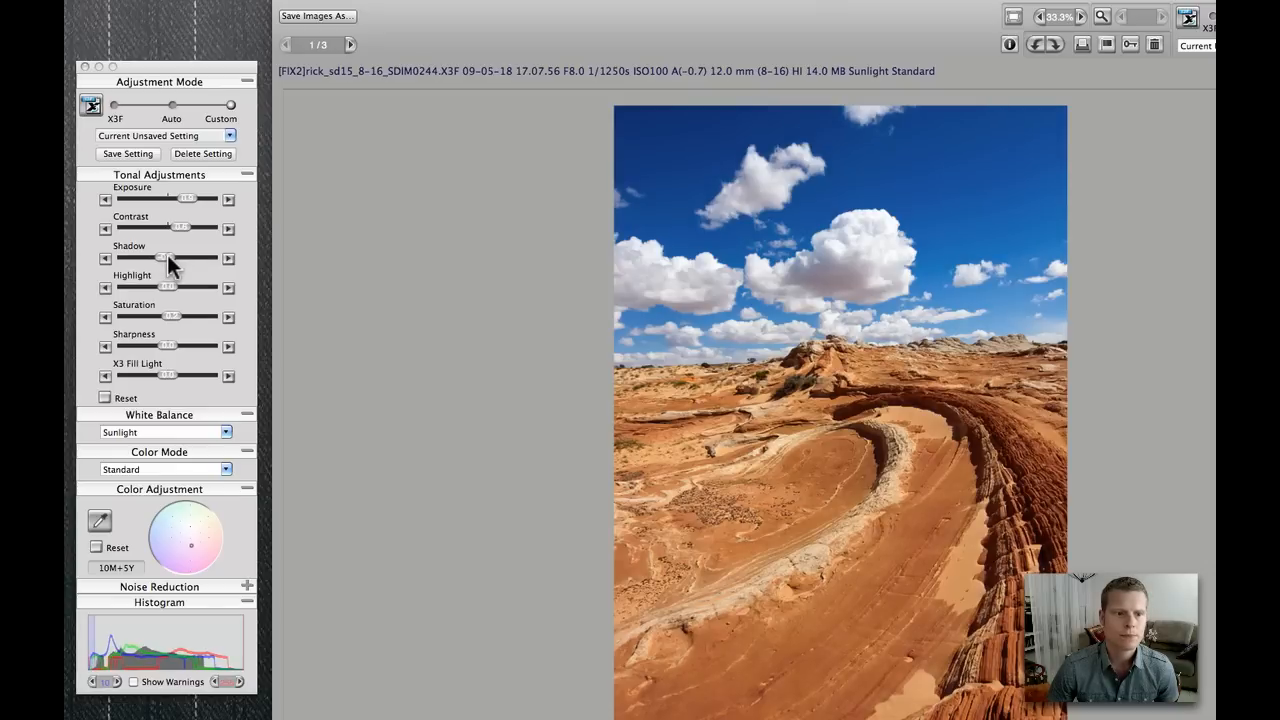
pyautogui.moveTo(190, 438)
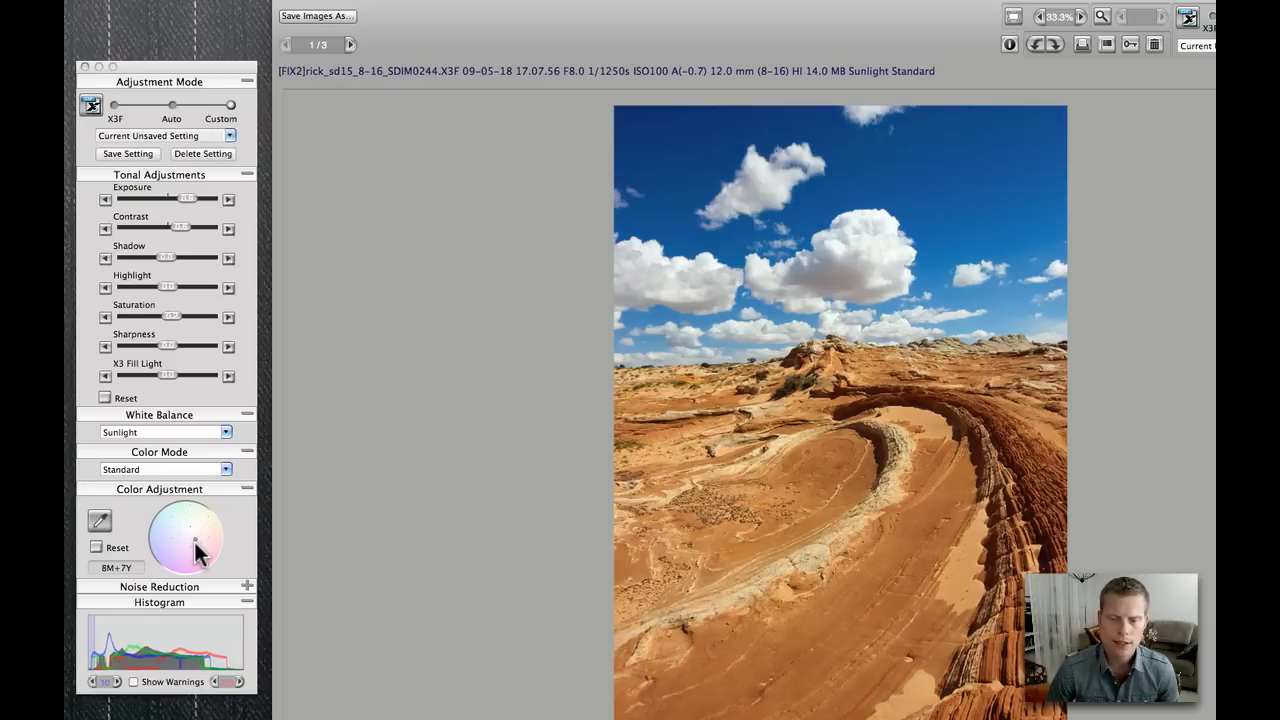
pyautogui.moveTo(188, 540); pyautogui.dragTo(188, 524)
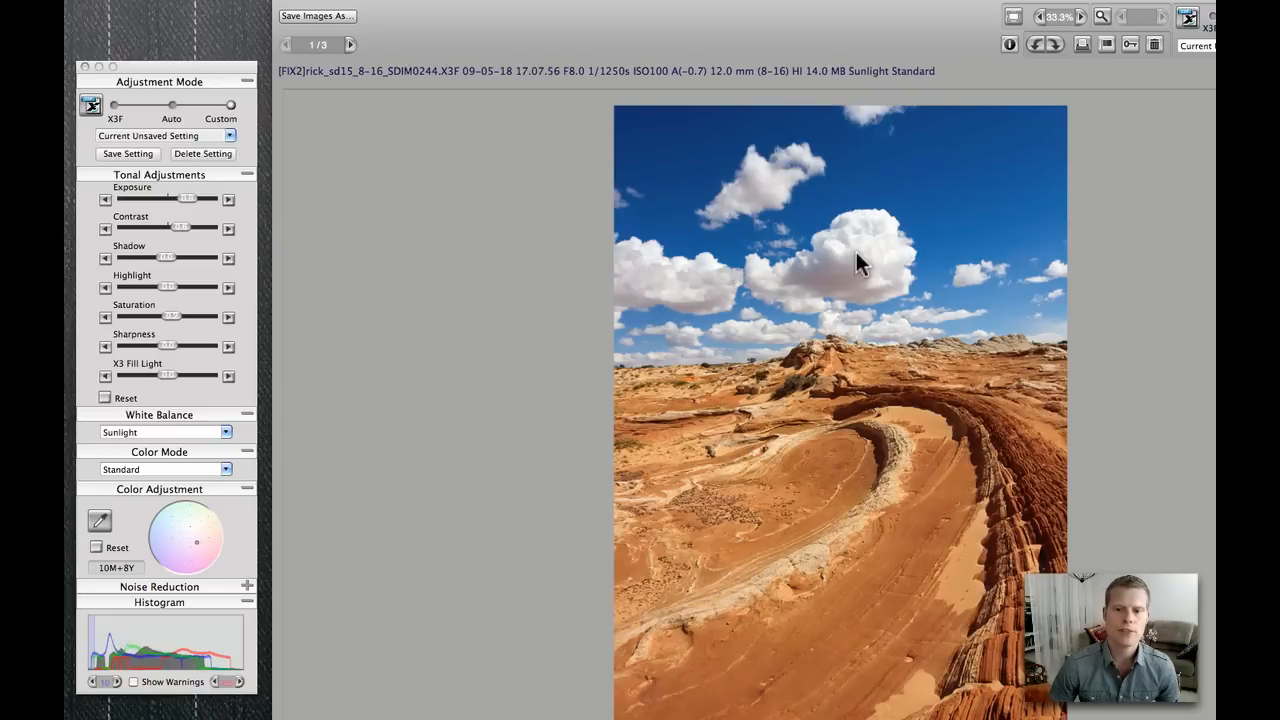
# Save the edits into the X3F raw file and load the slot-canyon light-beam photo
pyautogui.click(1188, 16)
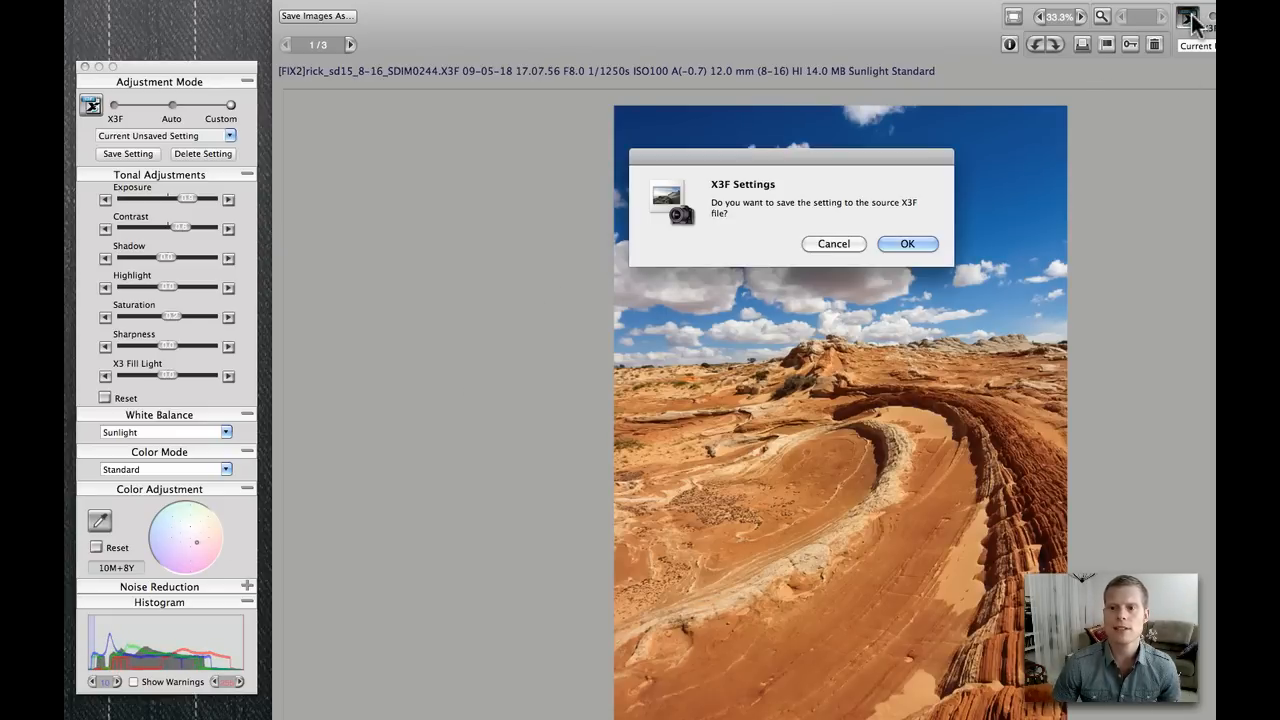
pyautogui.click(906, 244)
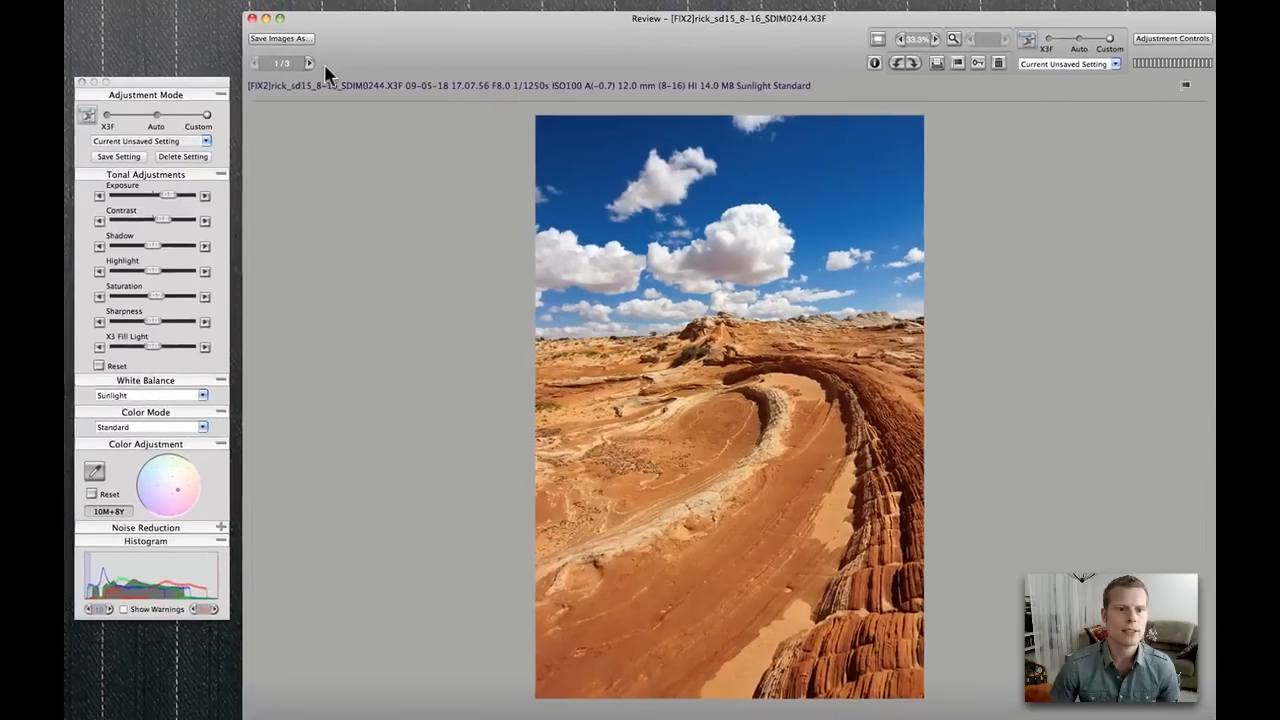
pyautogui.click(308, 62)
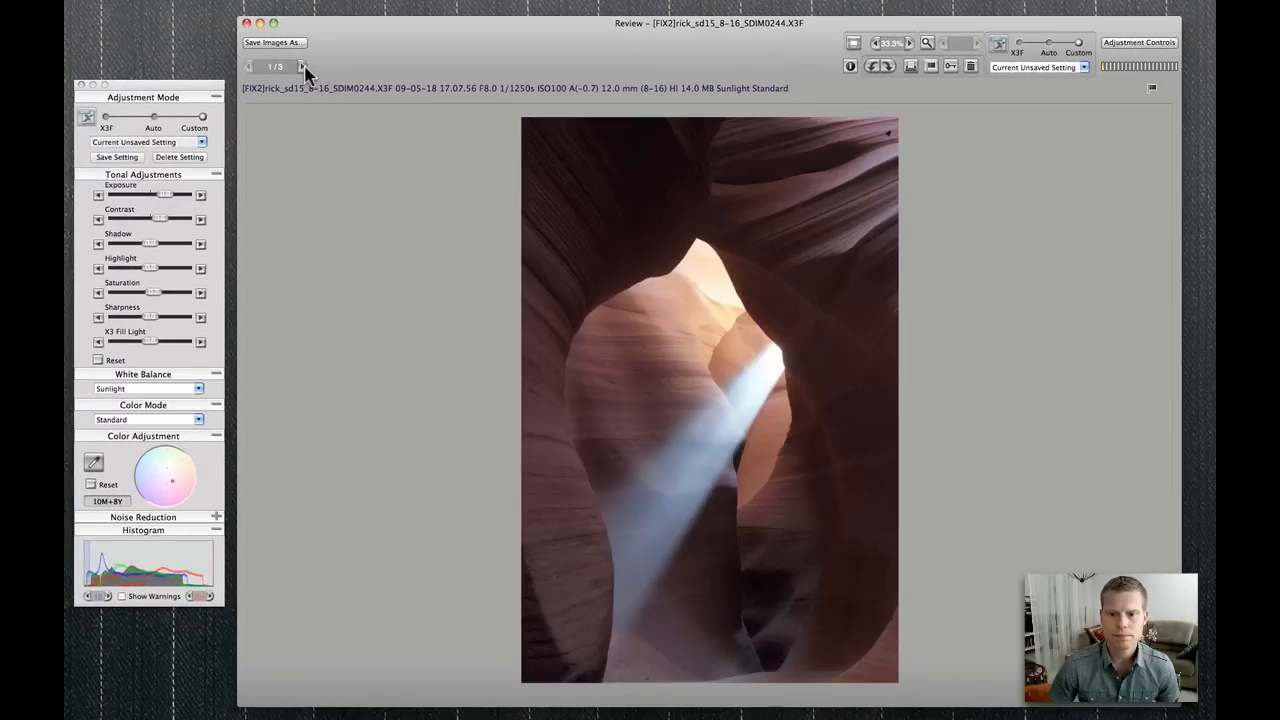
# Choose Shade from the White Balance presets for the slot-canyon photo
pyautogui.click(300, 66)
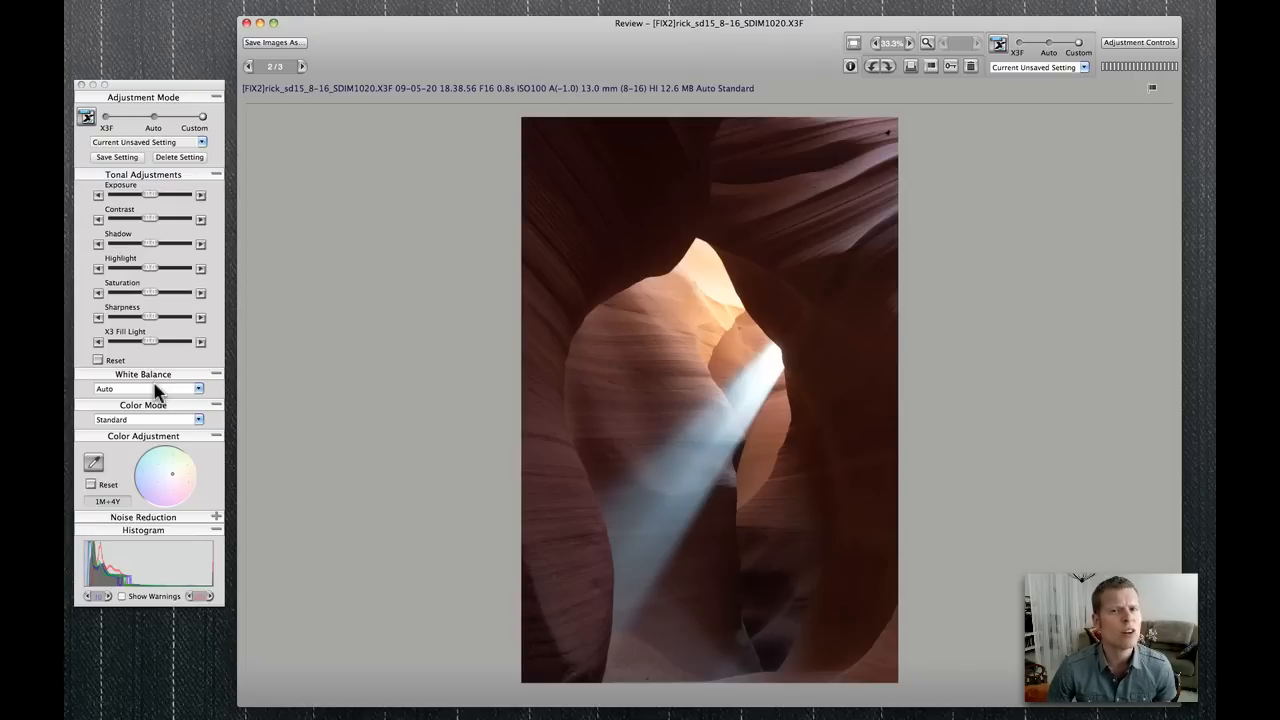
pyautogui.moveTo(200, 400)
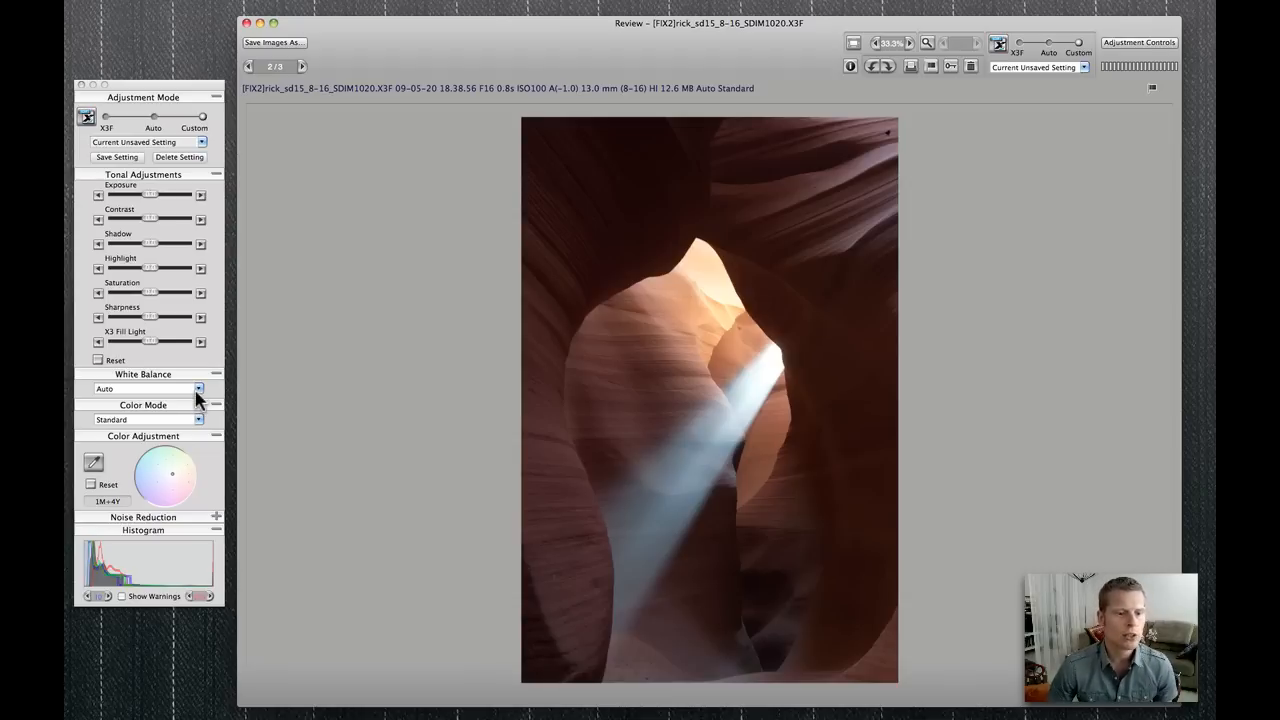
pyautogui.click(200, 388)
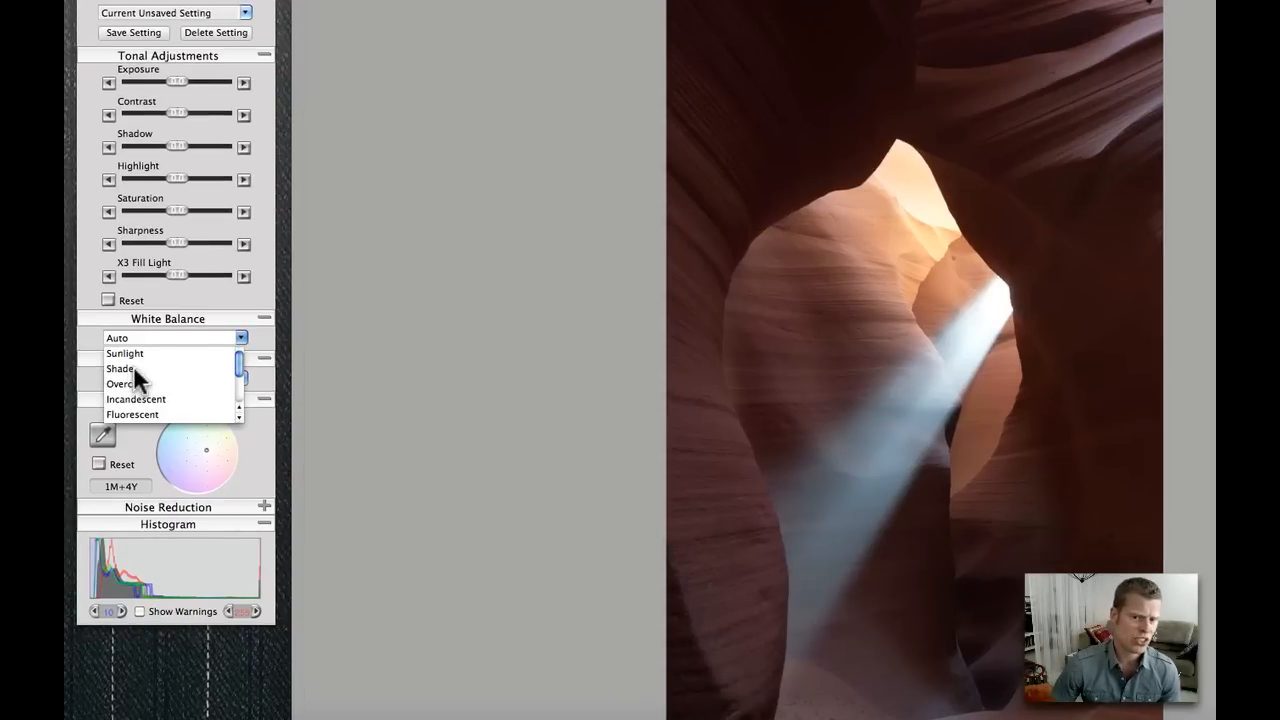
pyautogui.click(120, 368)
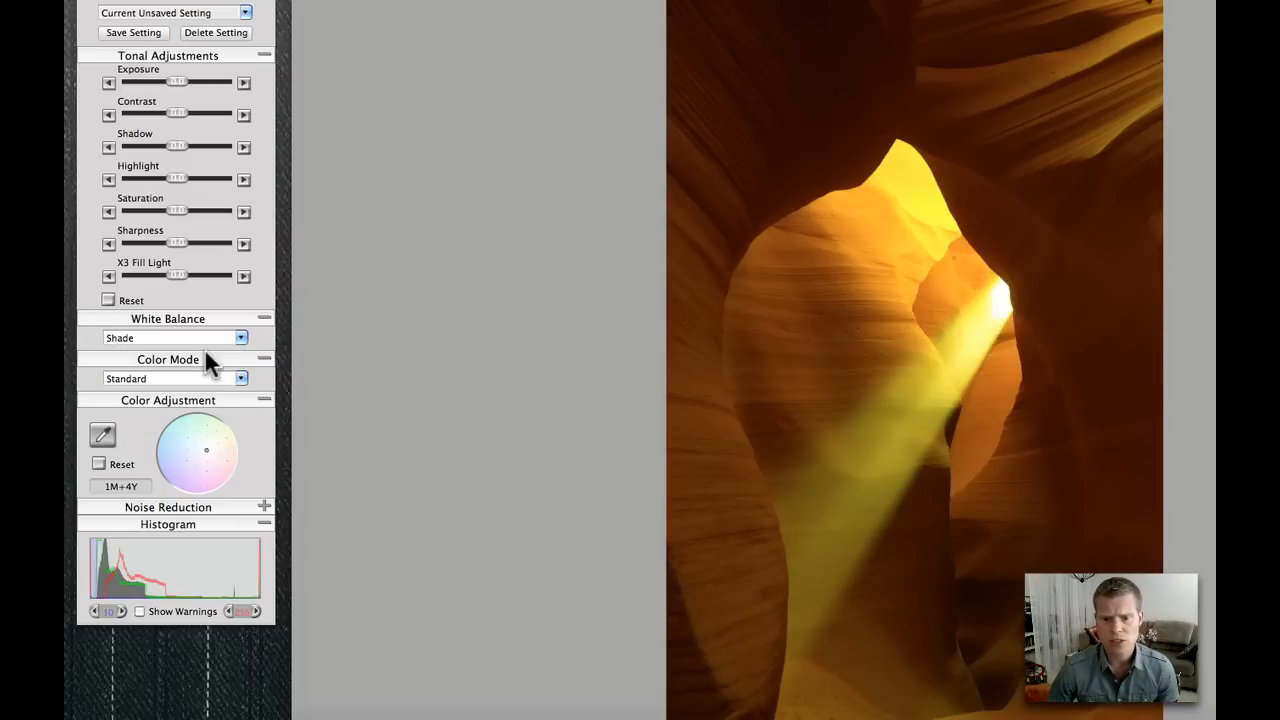
pyautogui.moveTo(216, 464)
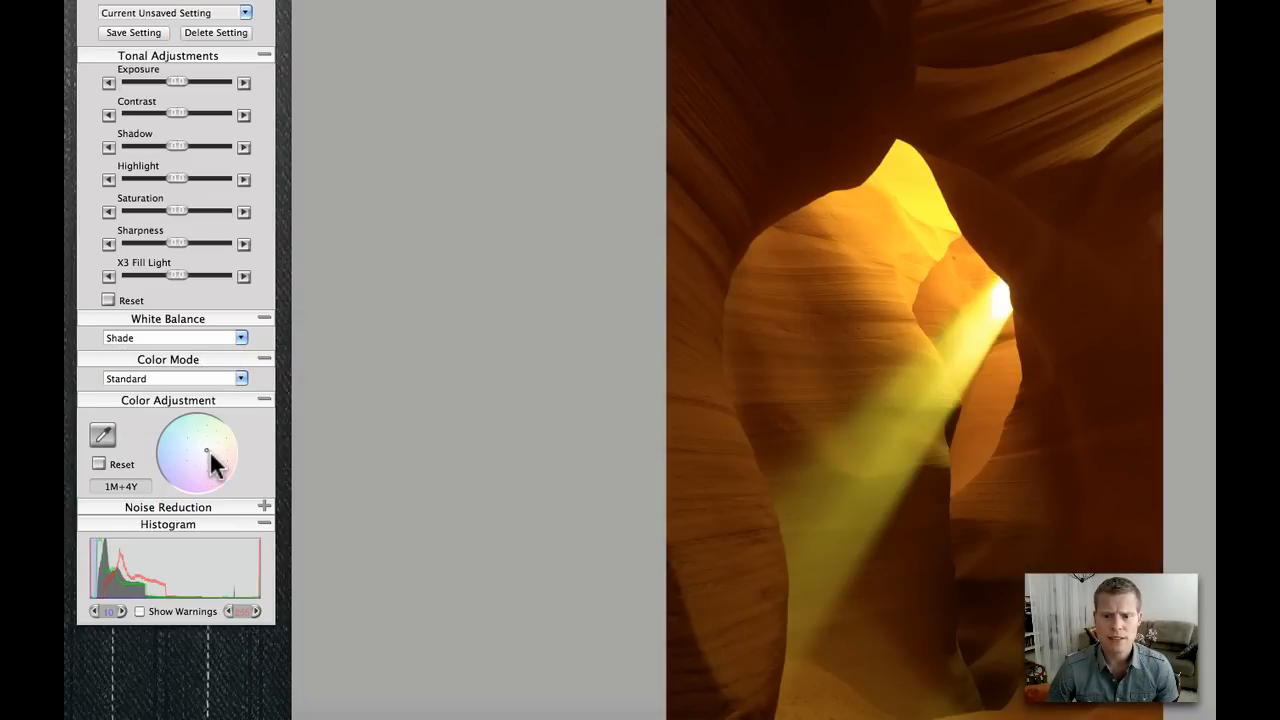
pyautogui.moveTo(544, 480)
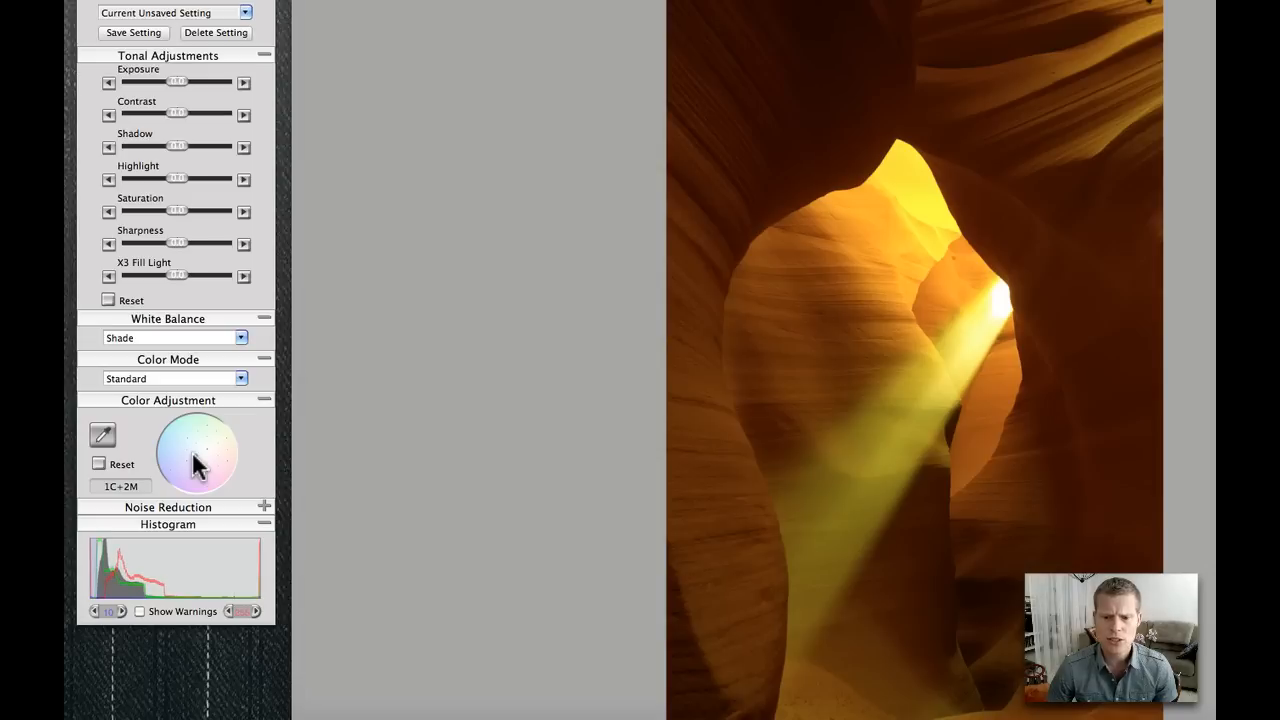
# Set white balance to Sunlight with a slight magenta-yellow colour shift (about 3M+1Y)
pyautogui.click(200, 470)
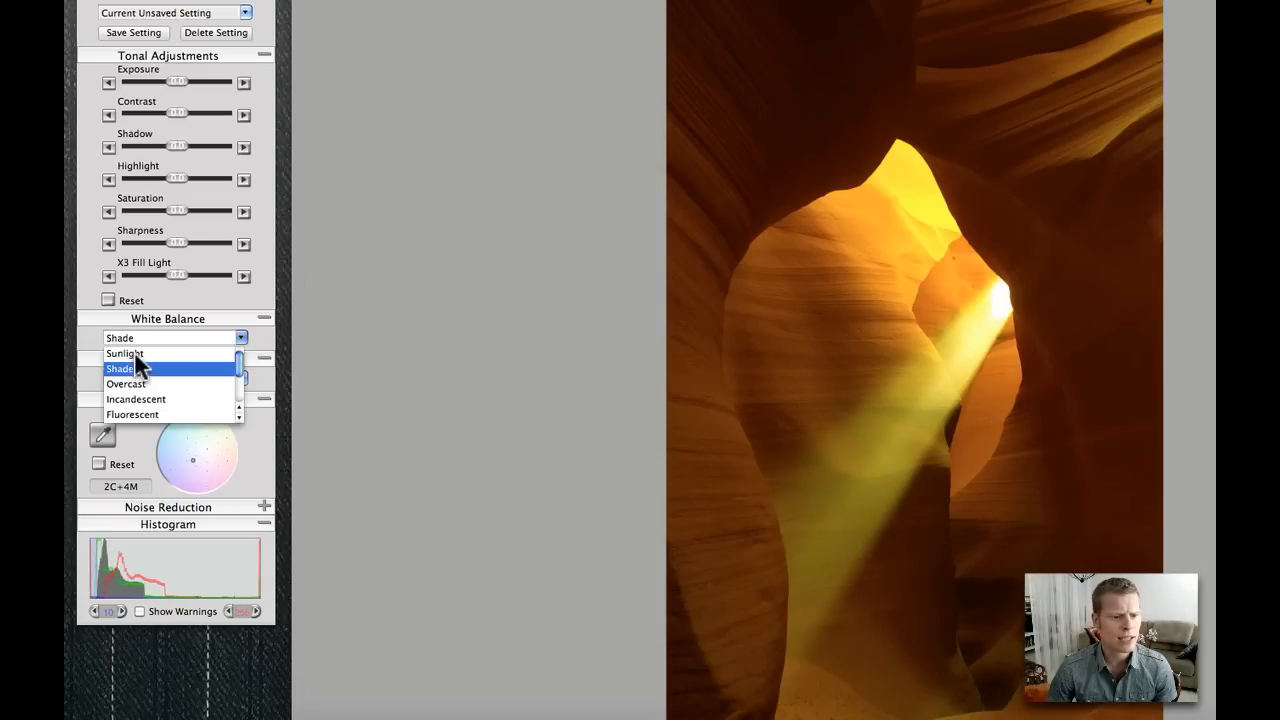
pyautogui.click(124, 352)
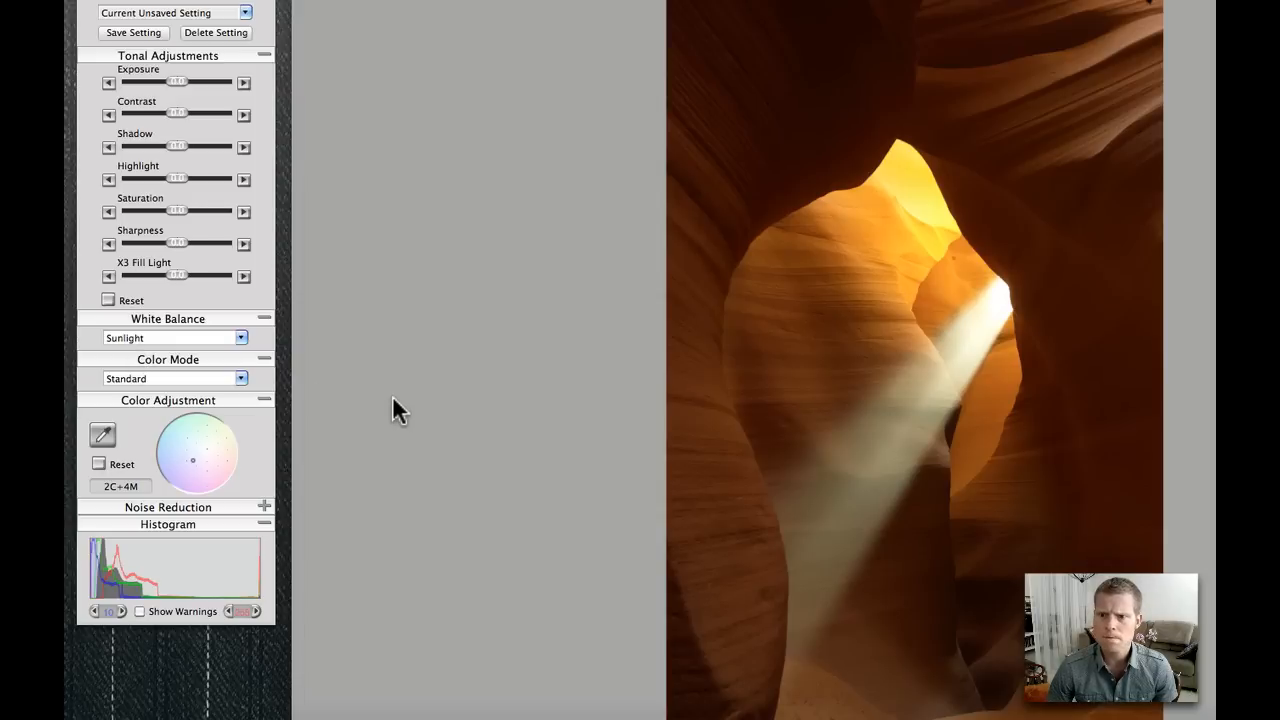
pyautogui.moveTo(198, 470)
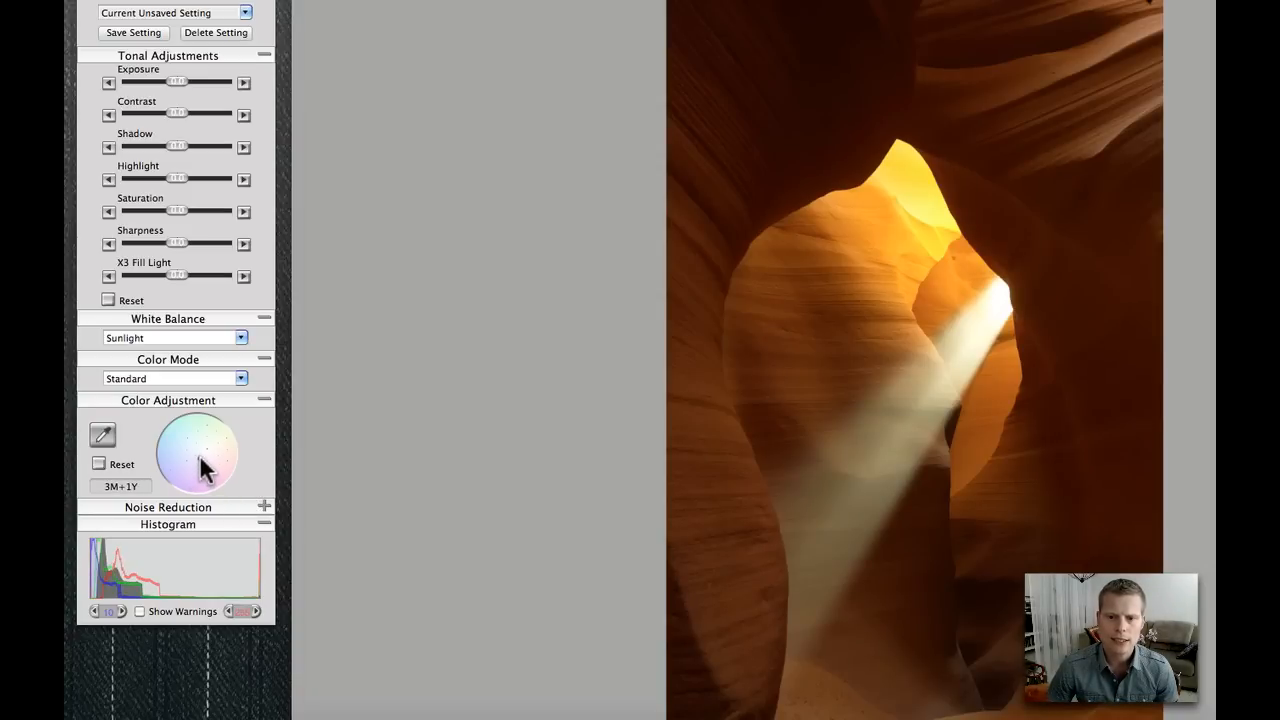
pyautogui.moveTo(176, 84)
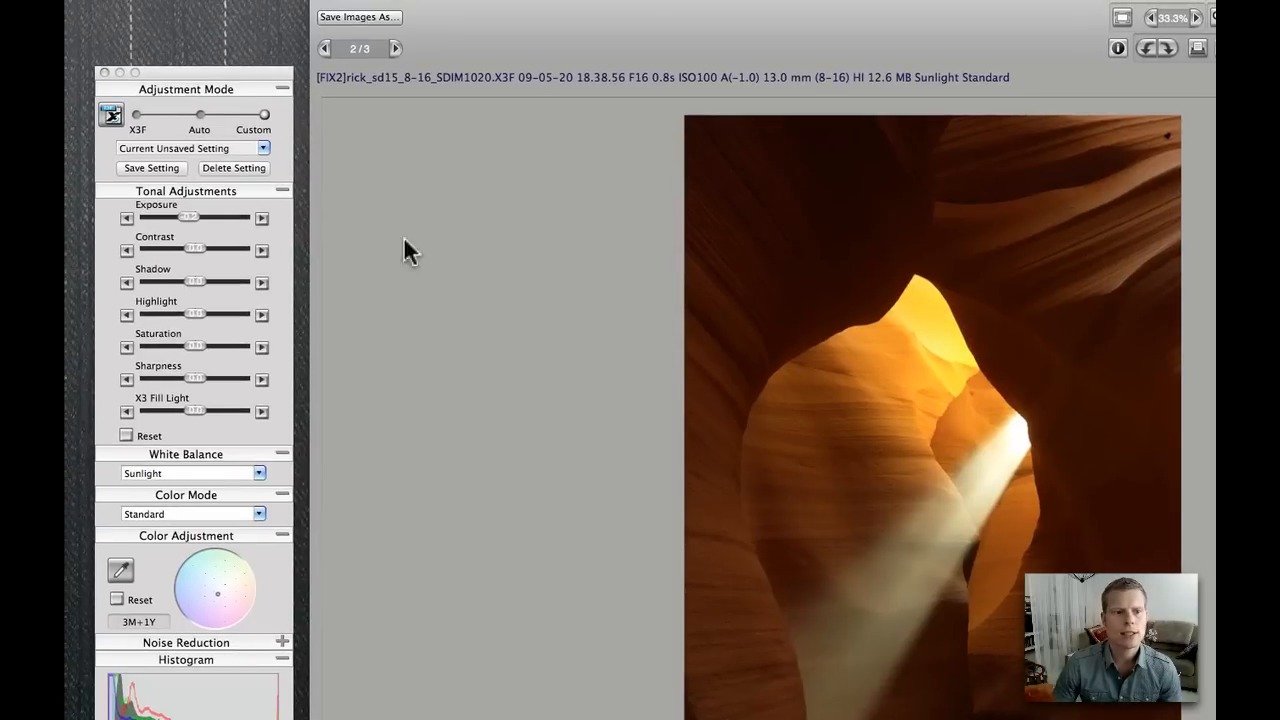
pyautogui.moveTo(190, 424)
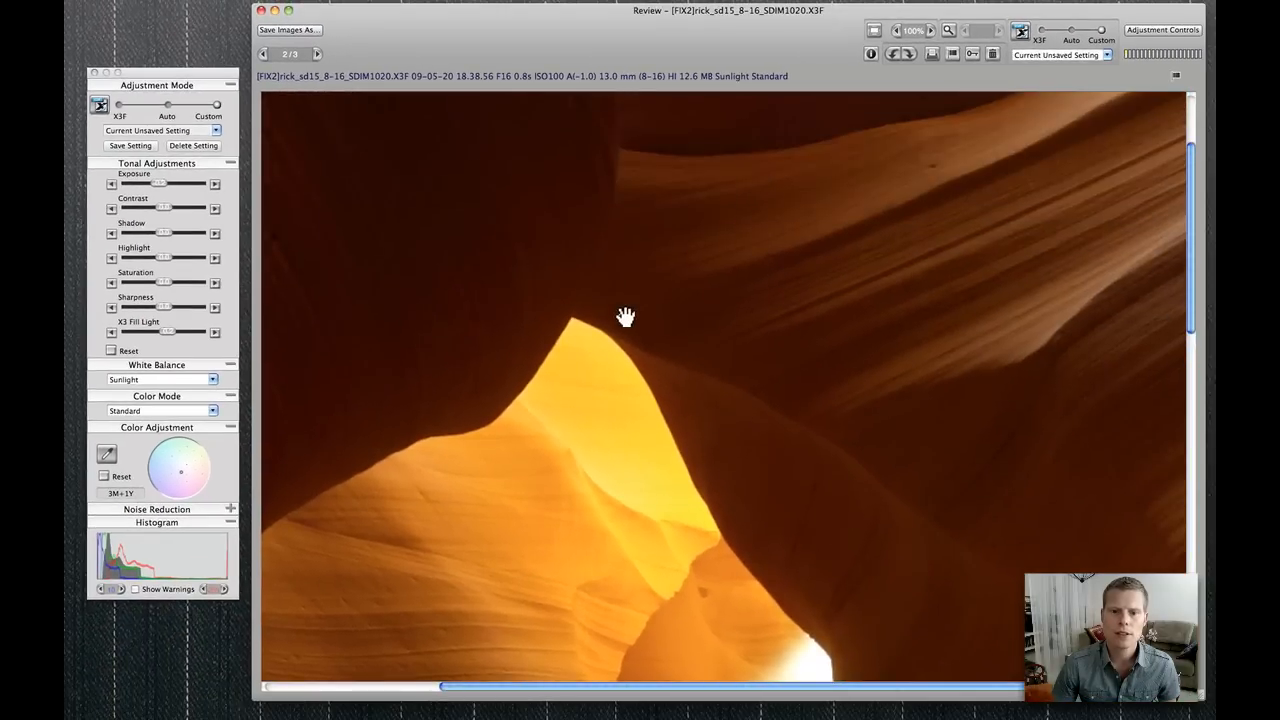
pyautogui.moveTo(440, 336)
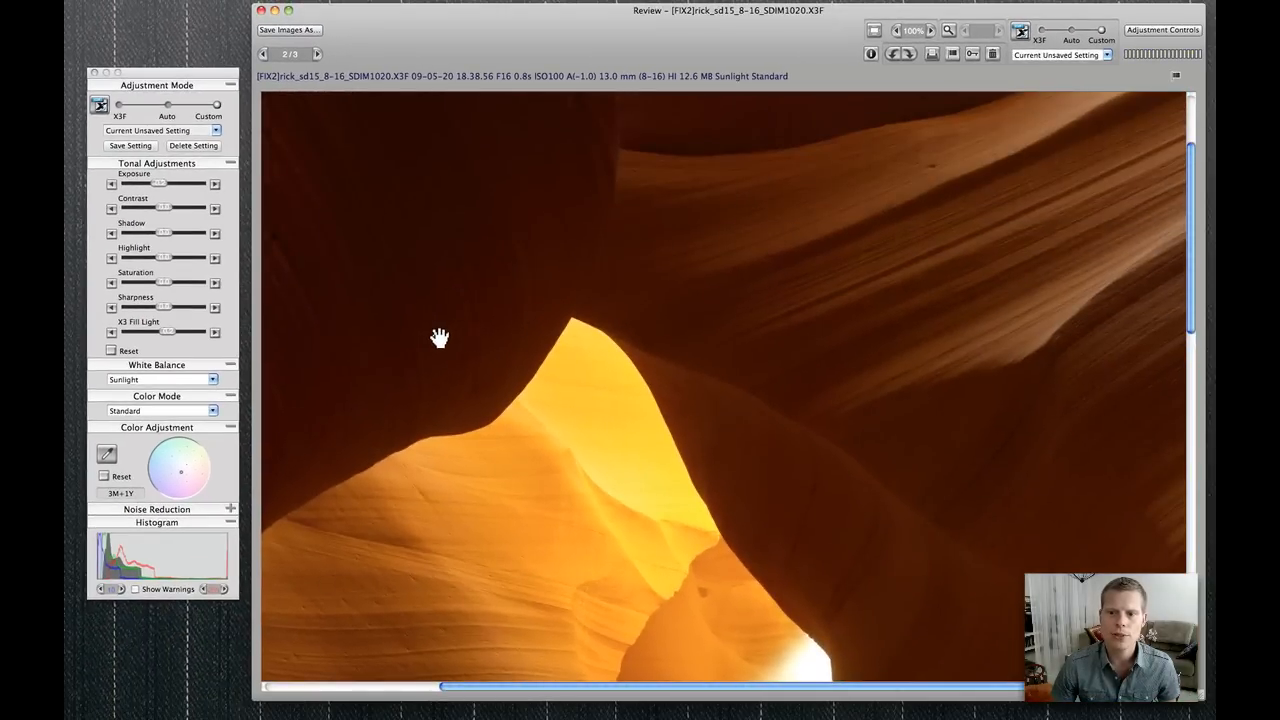
pyautogui.moveTo(440, 336); pyautogui.dragTo(636, 434)
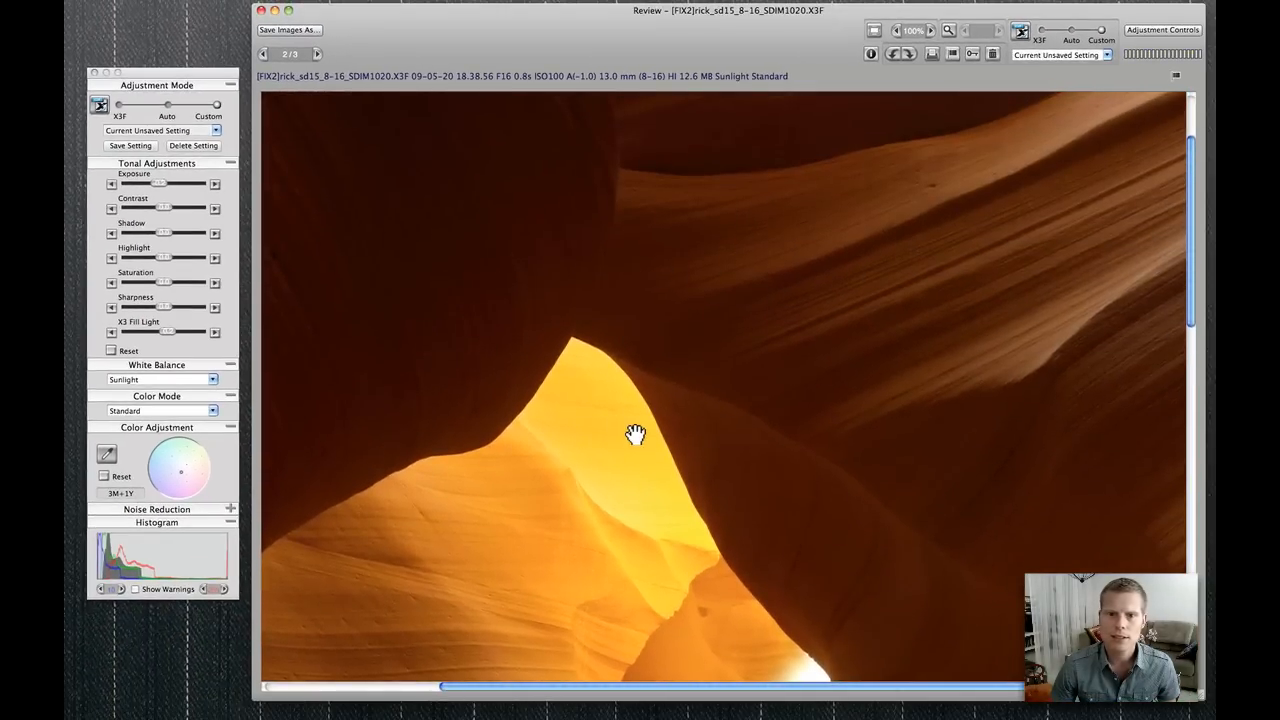
pyautogui.moveTo(650, 150)
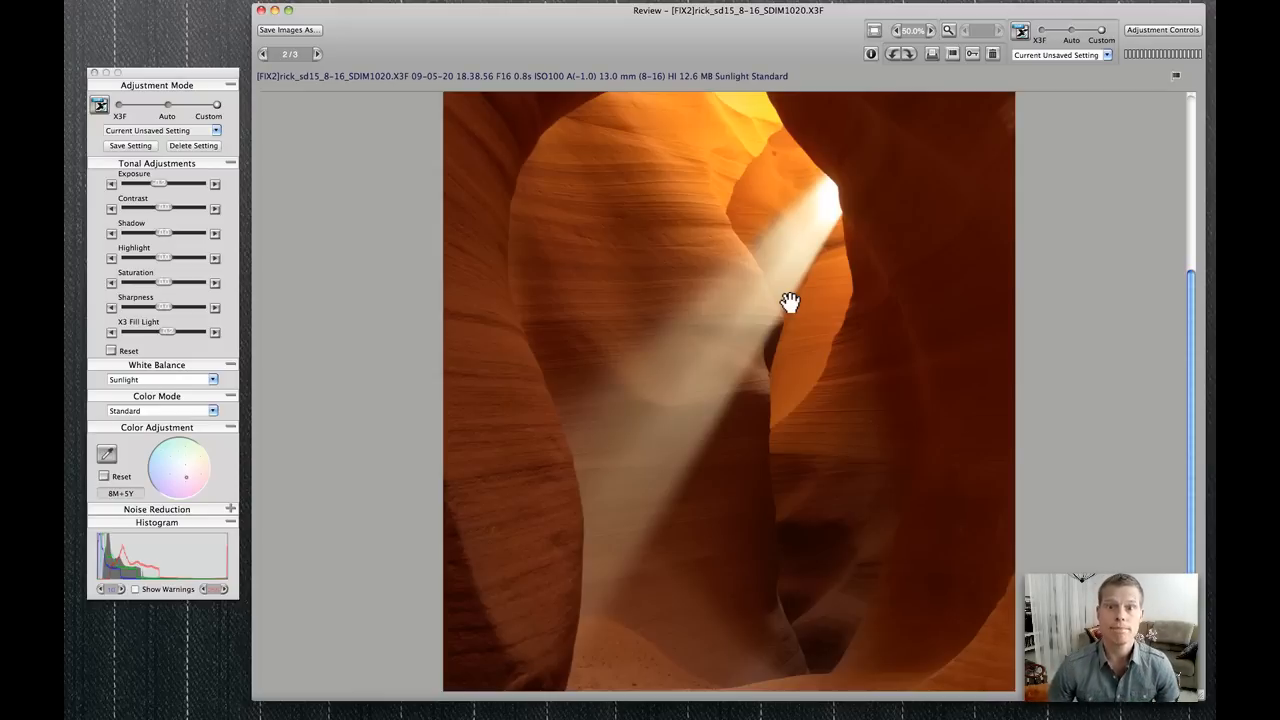
pyautogui.moveTo(752, 328)
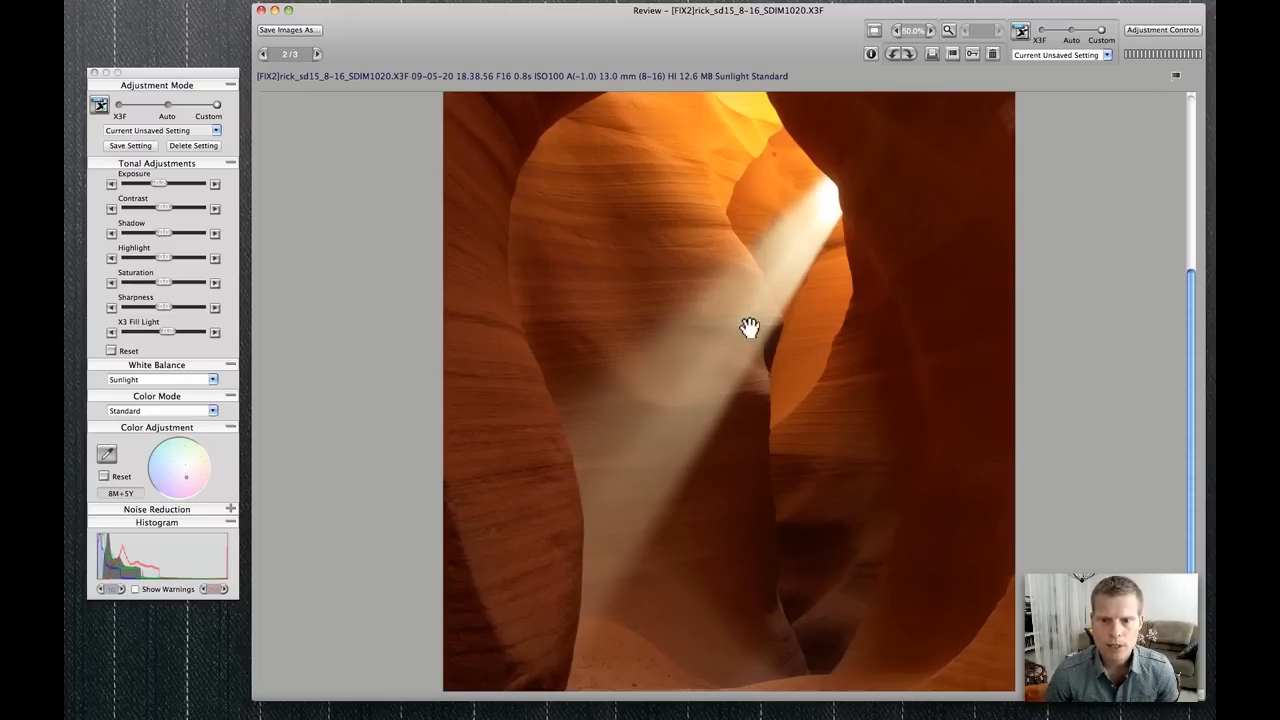
pyautogui.moveTo(750, 328); pyautogui.dragTo(748, 362)
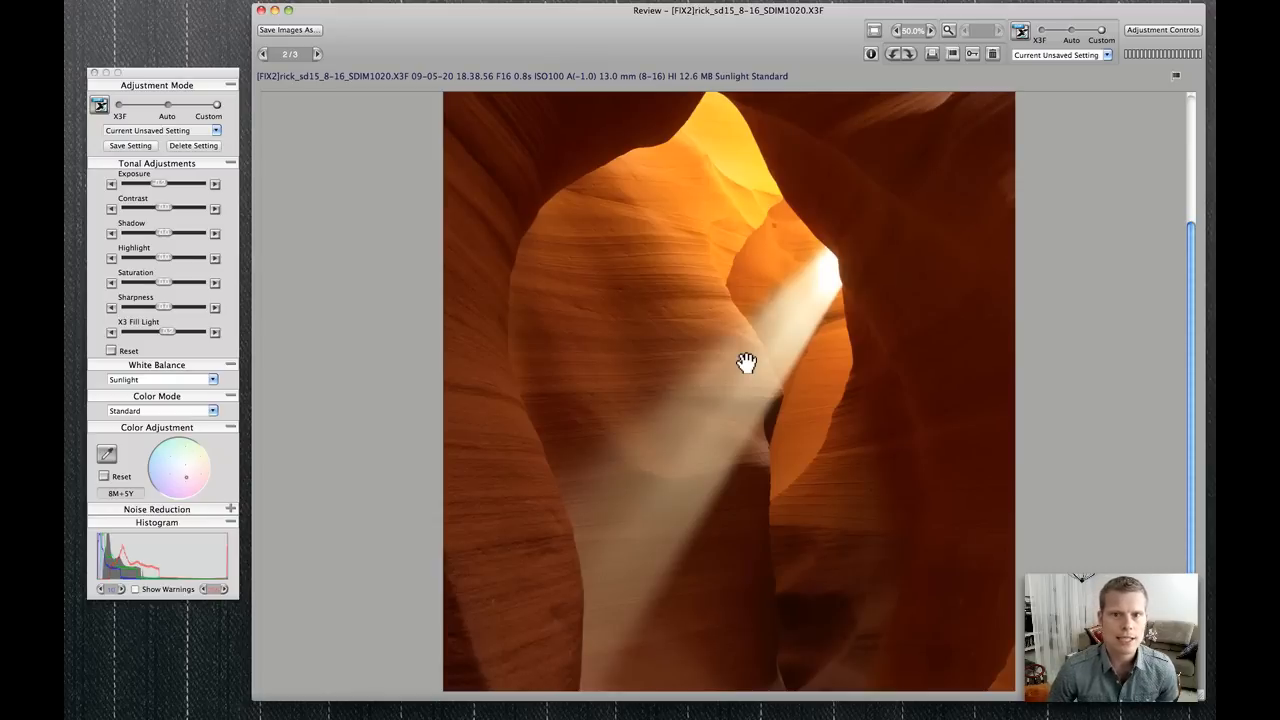
pyautogui.moveTo(748, 360); pyautogui.dragTo(756, 340)
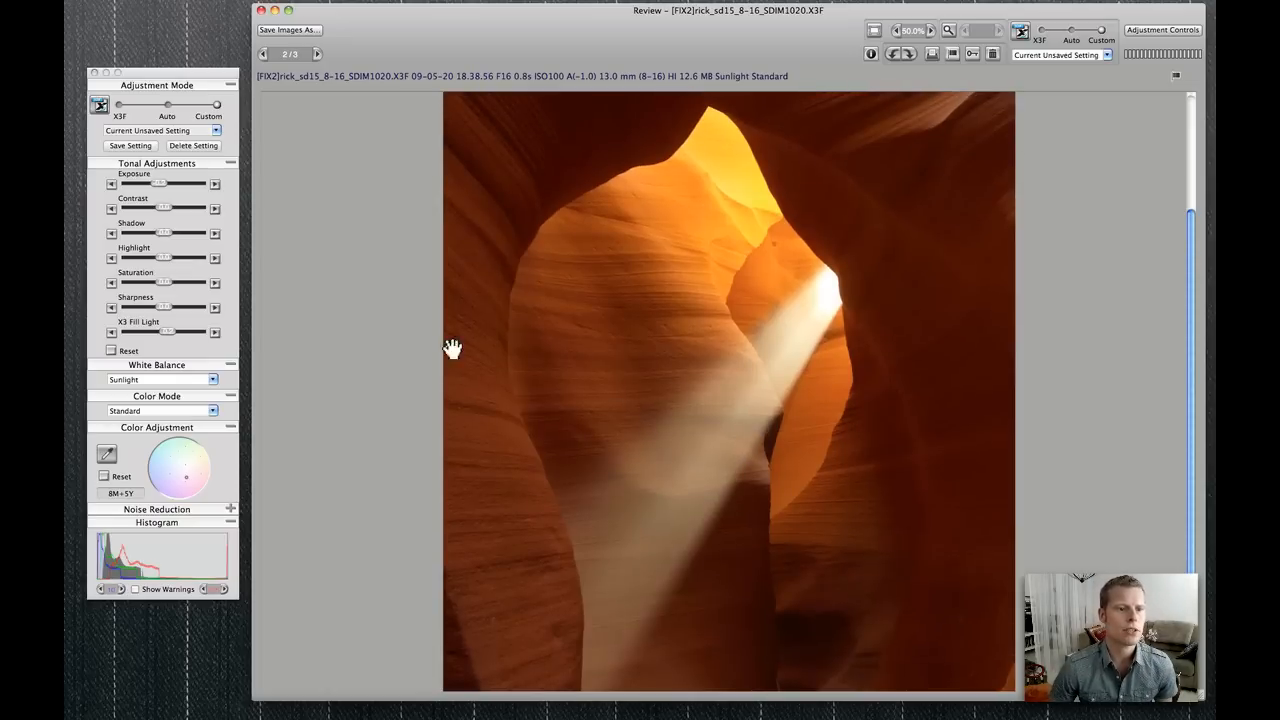
pyautogui.moveTo(164, 190)
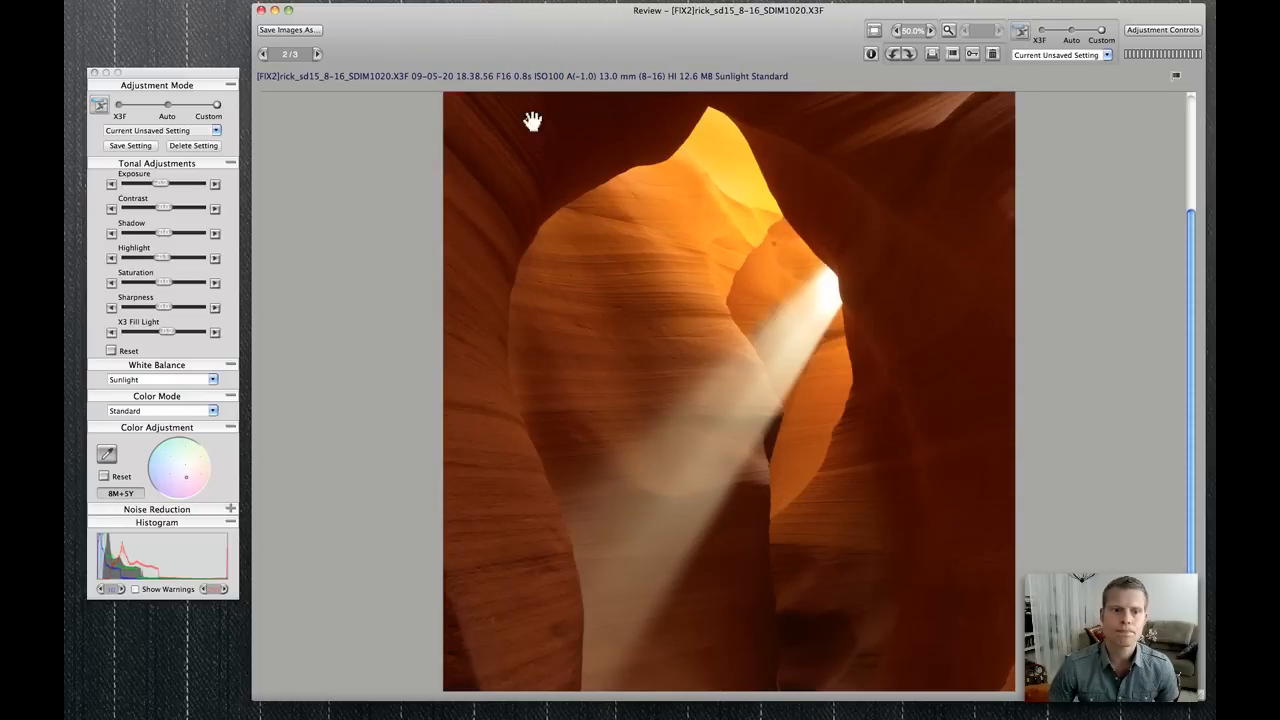
# Load the cave-arch photo and lower its Exposure slightly to darken the arch
pyautogui.click(316, 54)
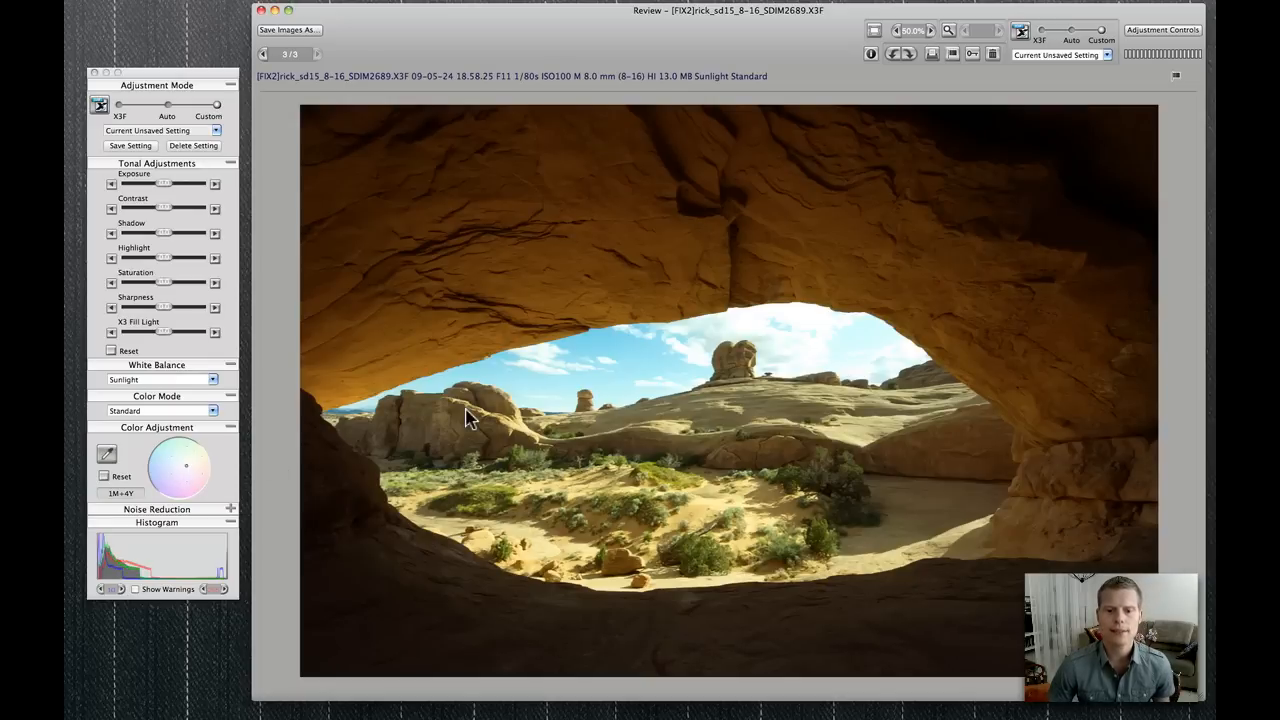
pyautogui.moveTo(482, 336)
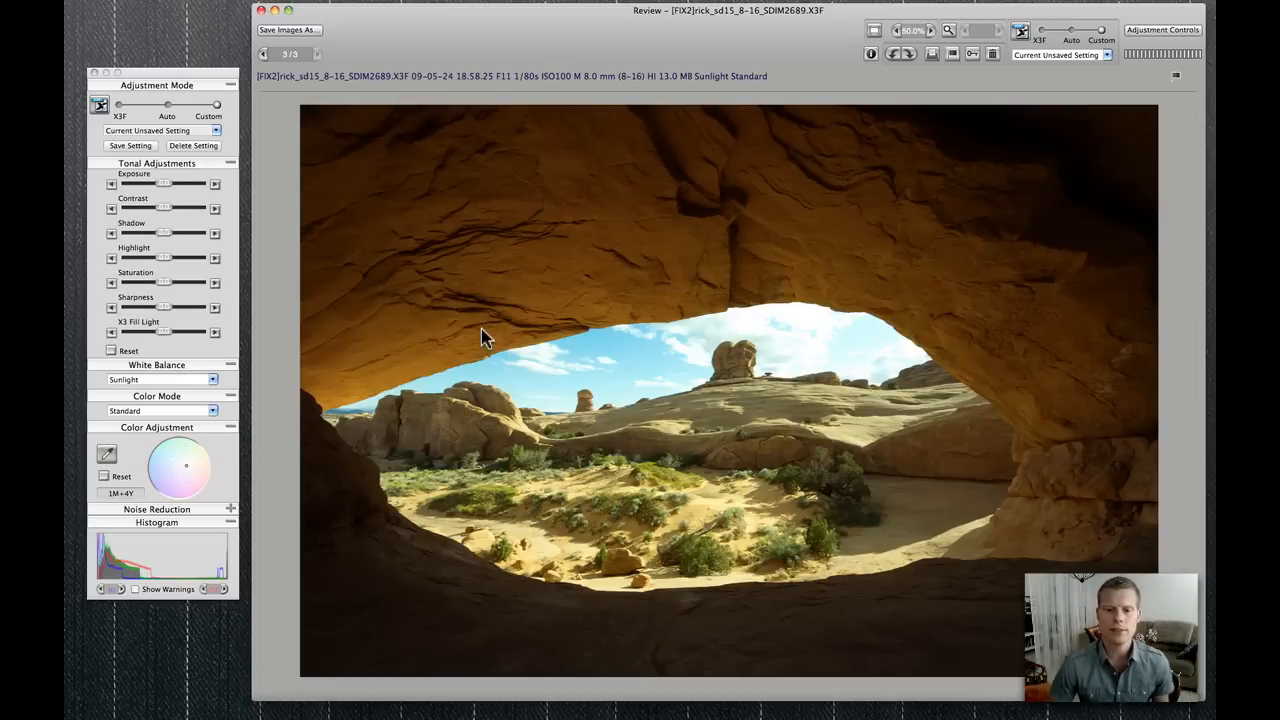
pyautogui.moveTo(476, 324)
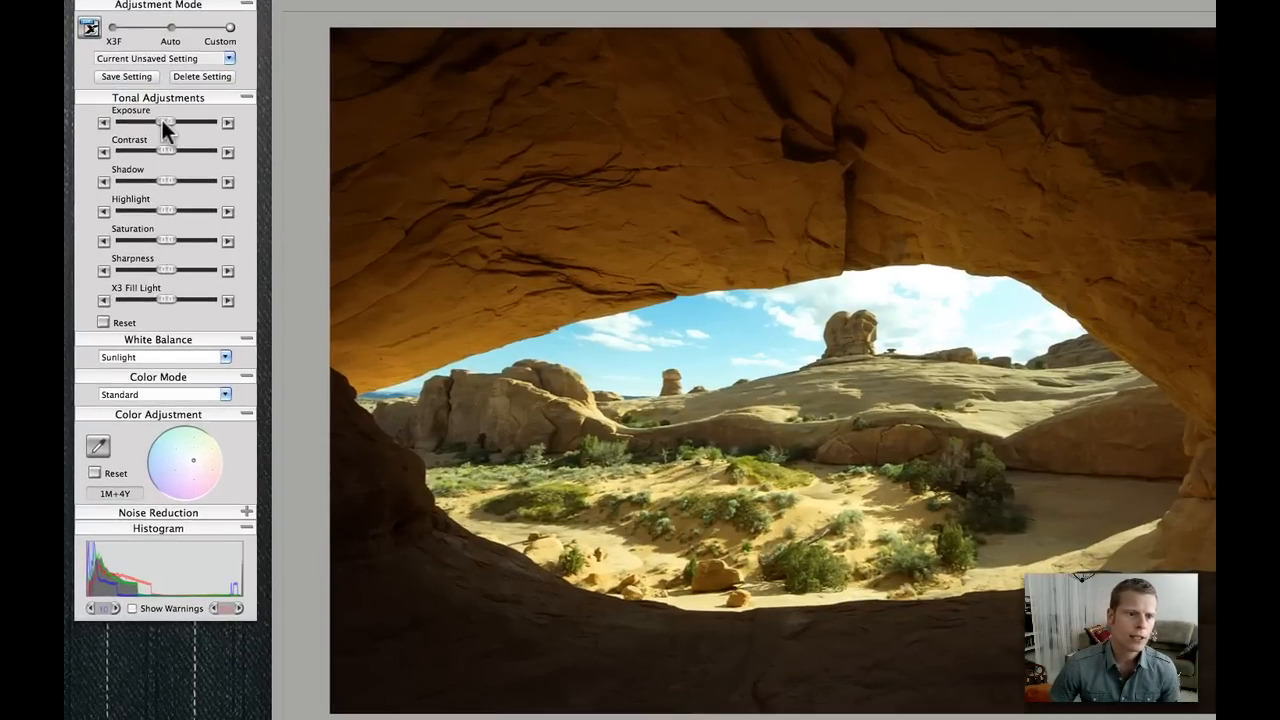
pyautogui.moveTo(168, 122); pyautogui.dragTo(136, 122)
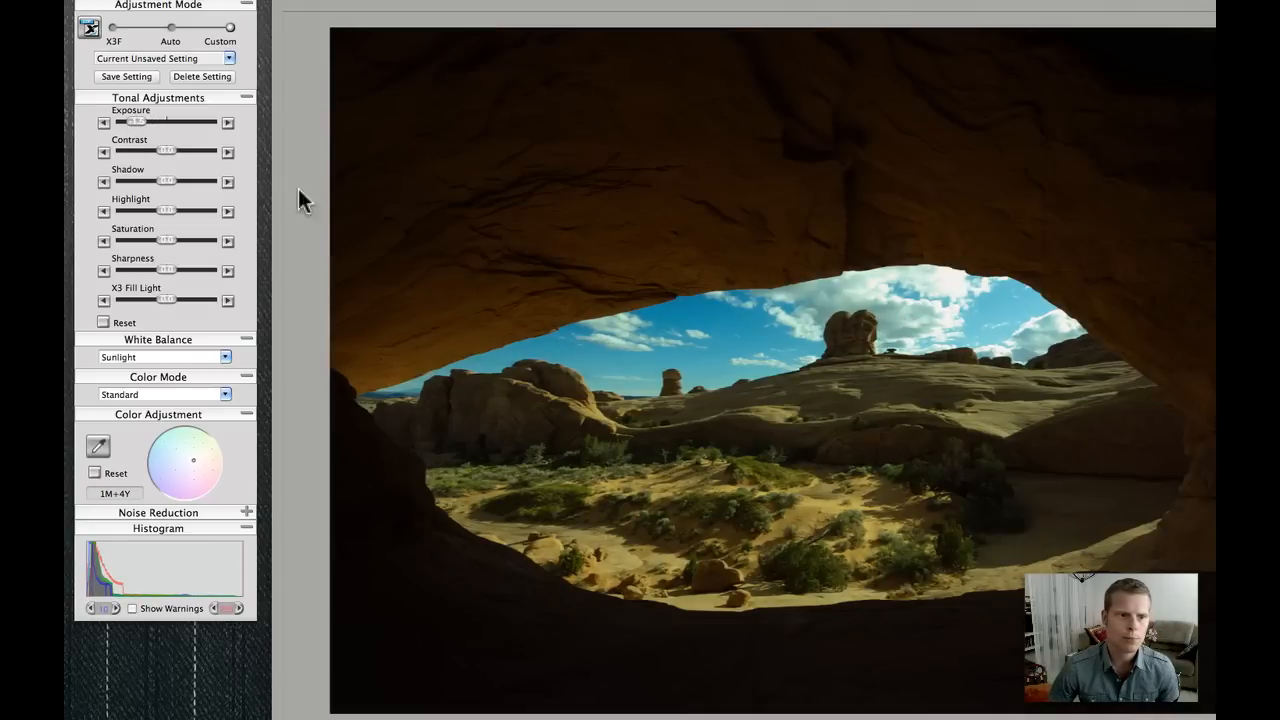
pyautogui.moveTo(136, 122); pyautogui.dragTo(150, 122)
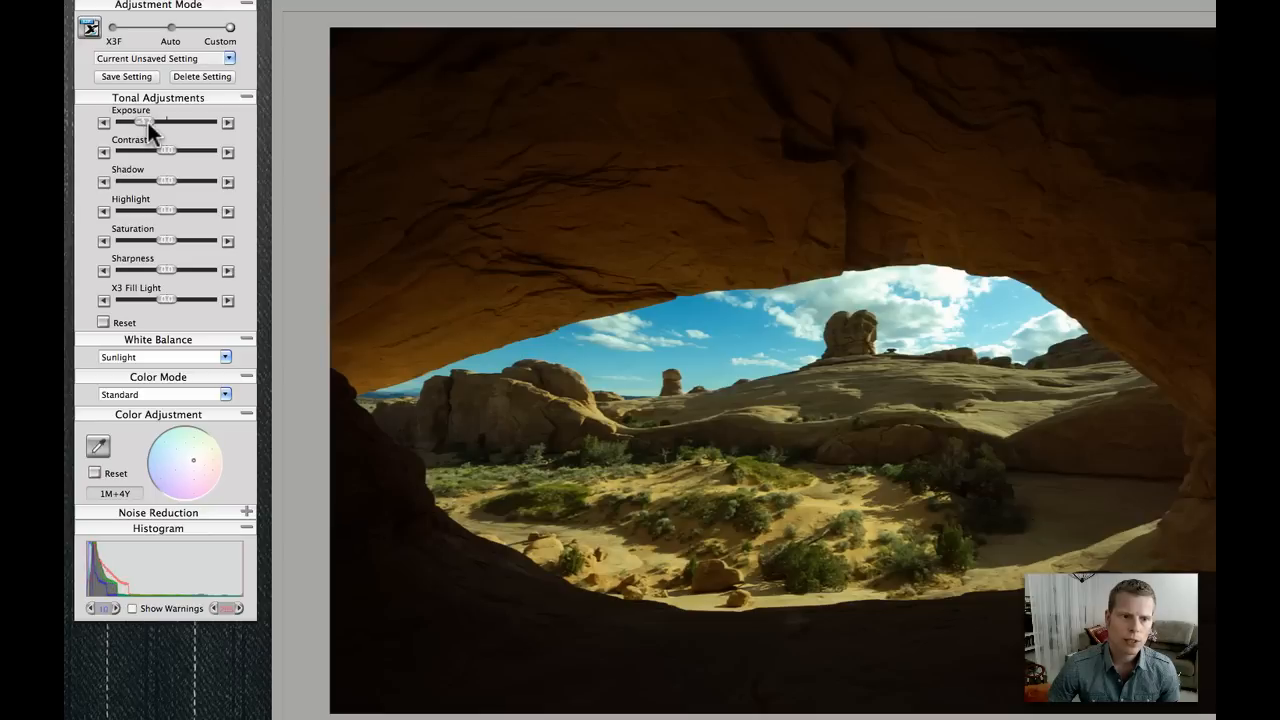
pyautogui.moveTo(150, 122); pyautogui.dragTo(148, 122)
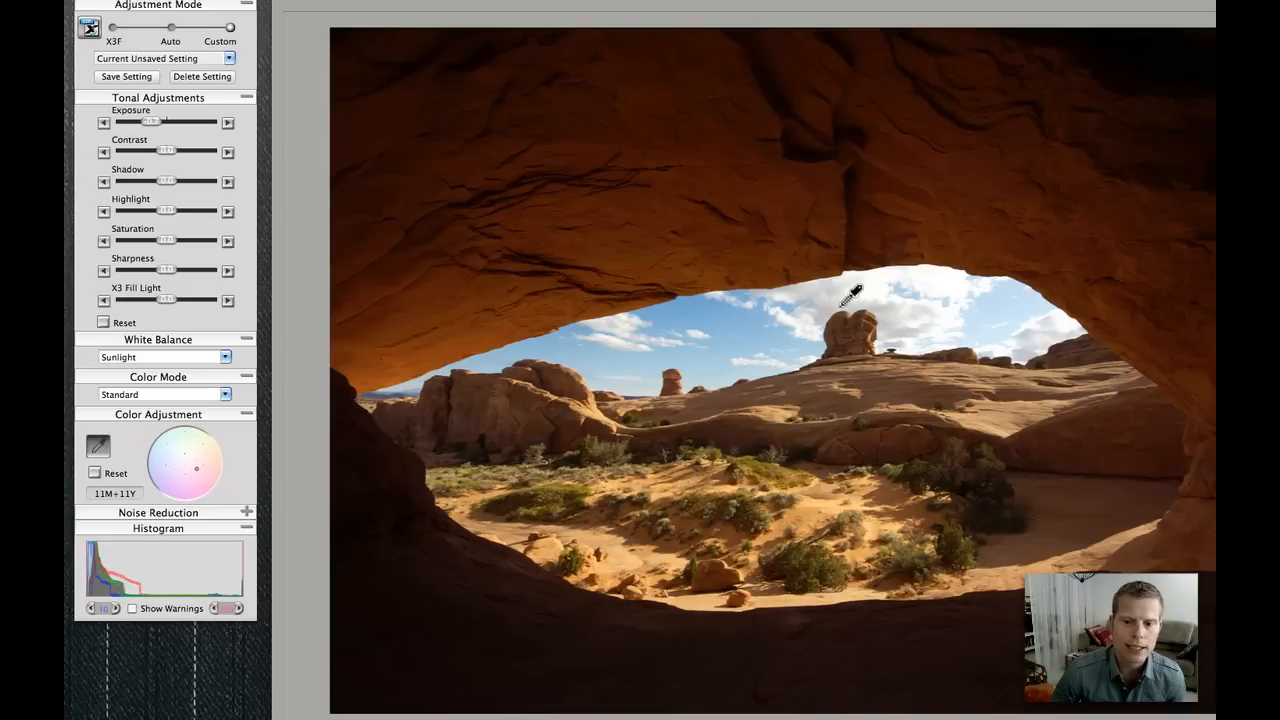
pyautogui.moveTo(700, 398)
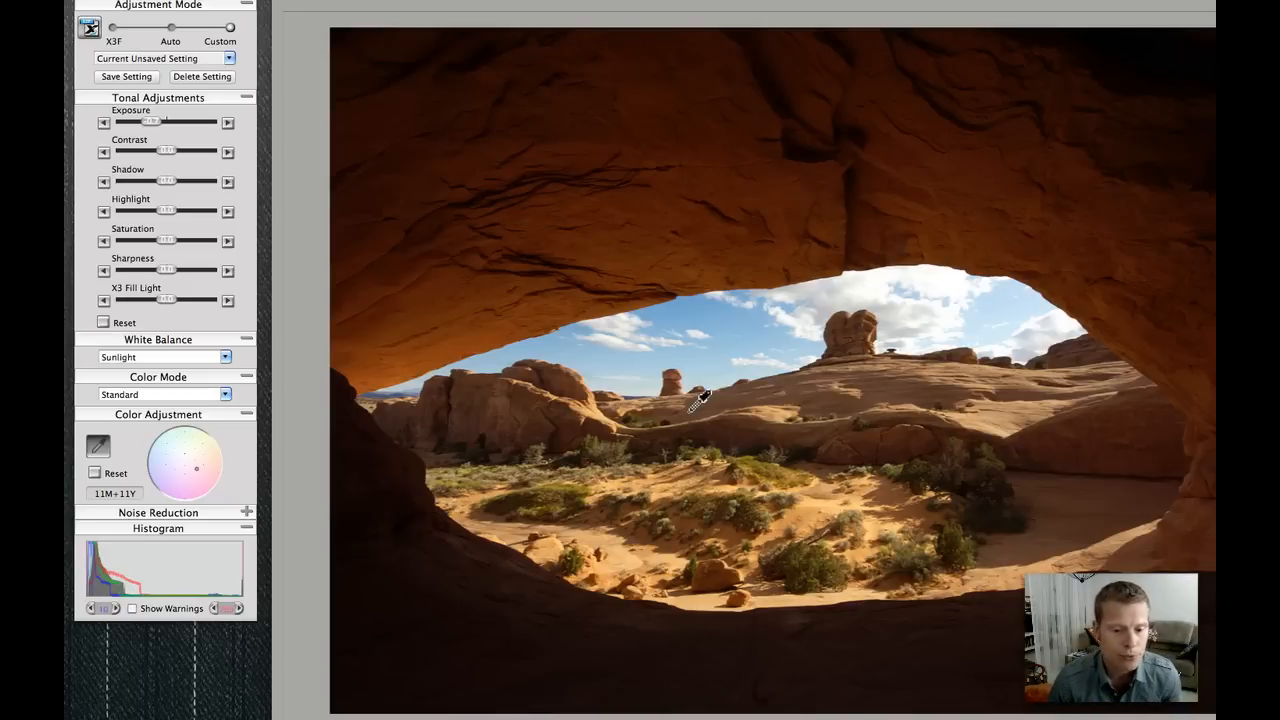
# Inspect the arch opening up close and pull the colour shift back to about 9M+10Y
pyautogui.click(196, 470)
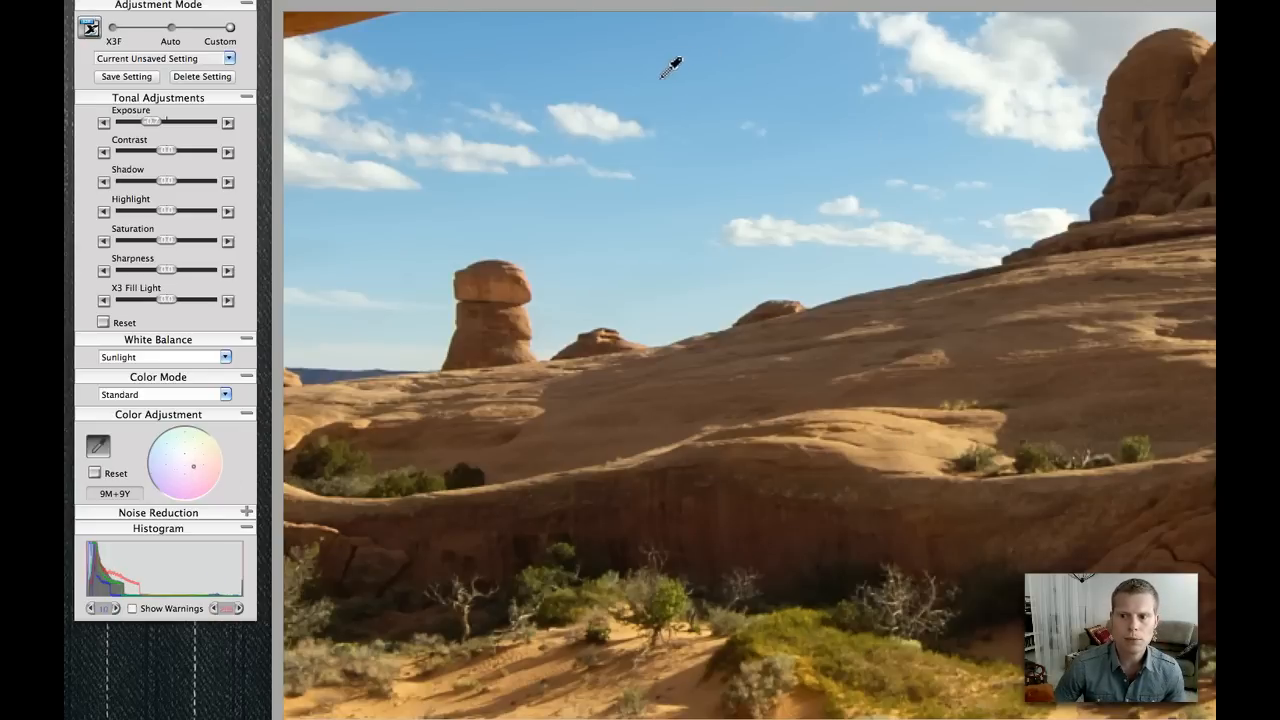
pyautogui.moveTo(200, 476)
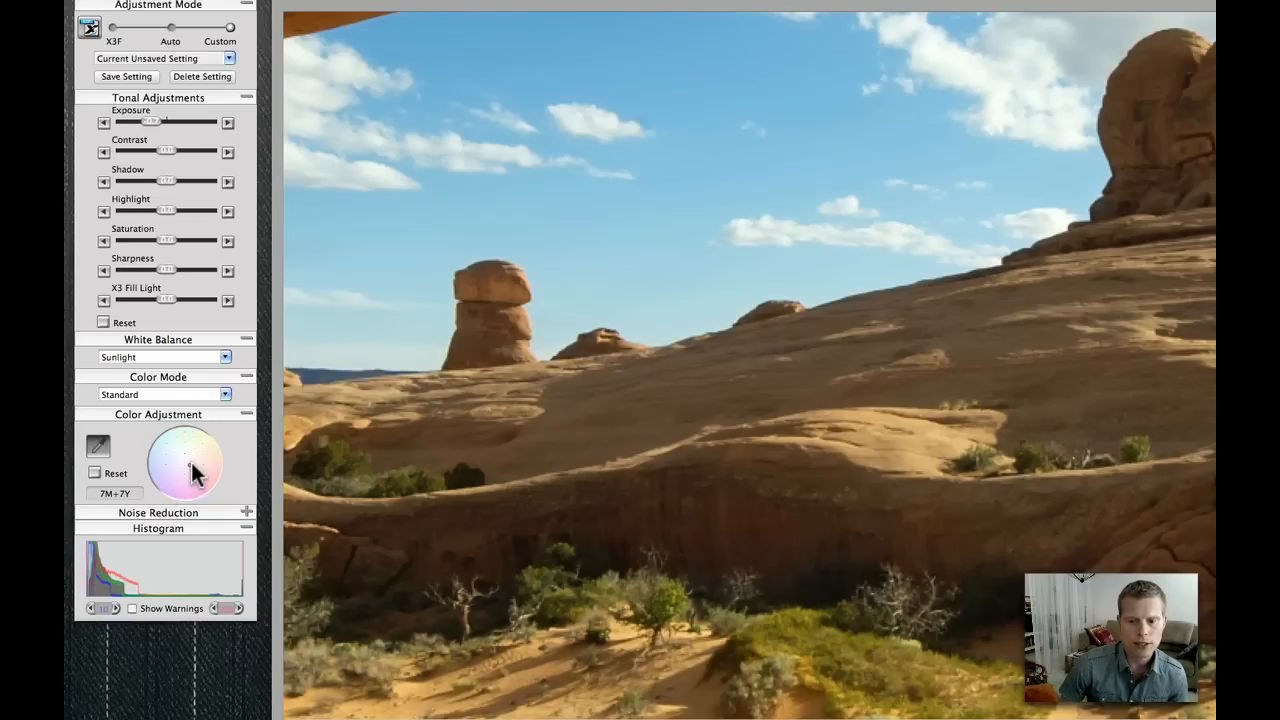
pyautogui.moveTo(190, 470); pyautogui.dragTo(204, 480)
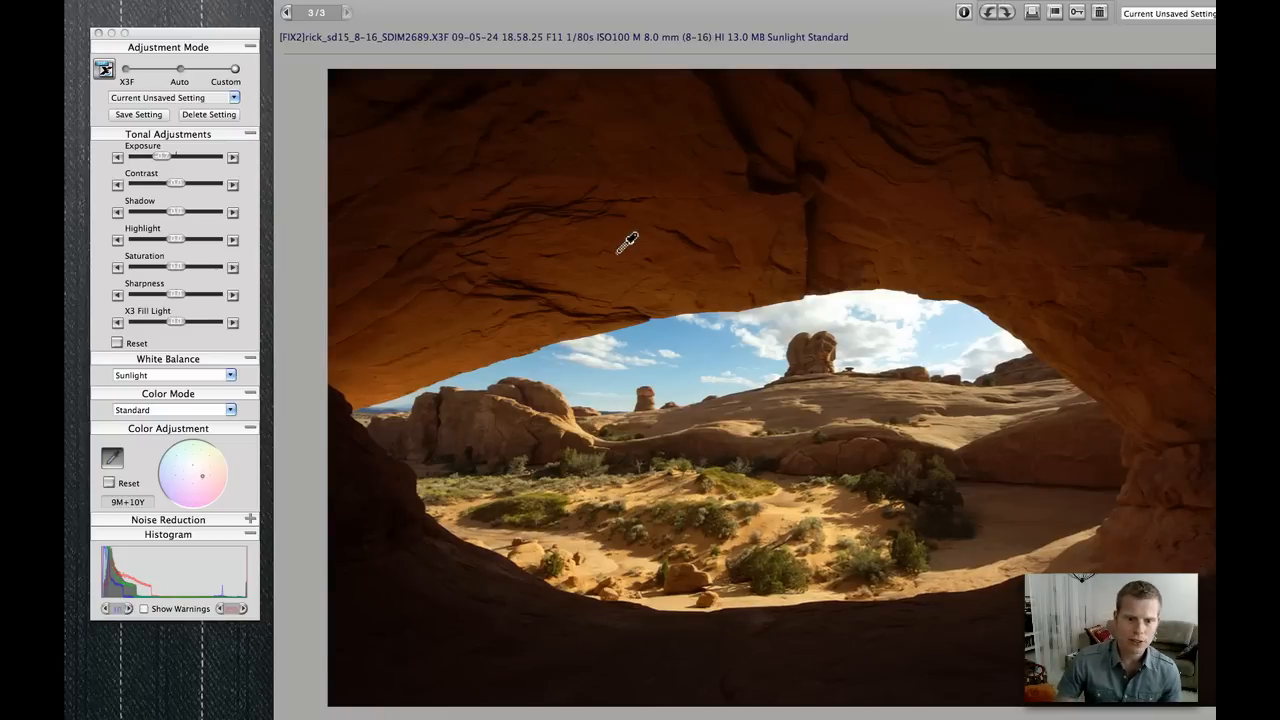
pyautogui.moveTo(184, 486)
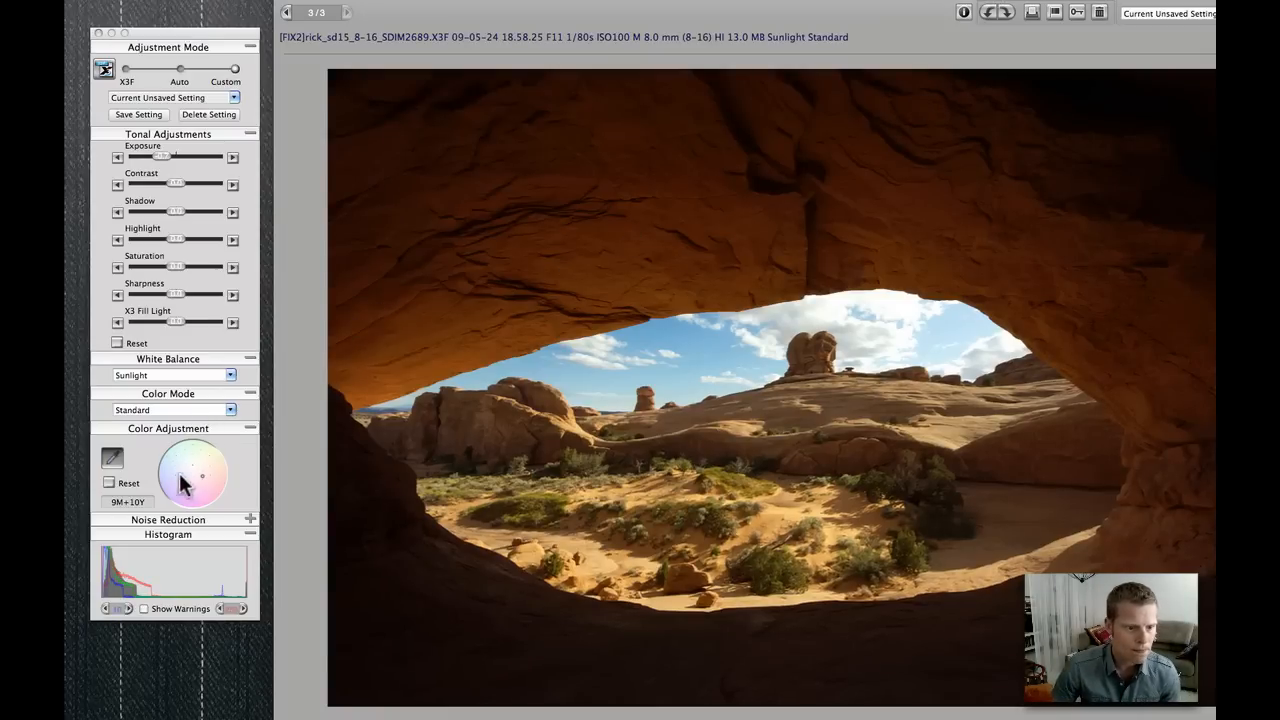
pyautogui.moveTo(178, 278)
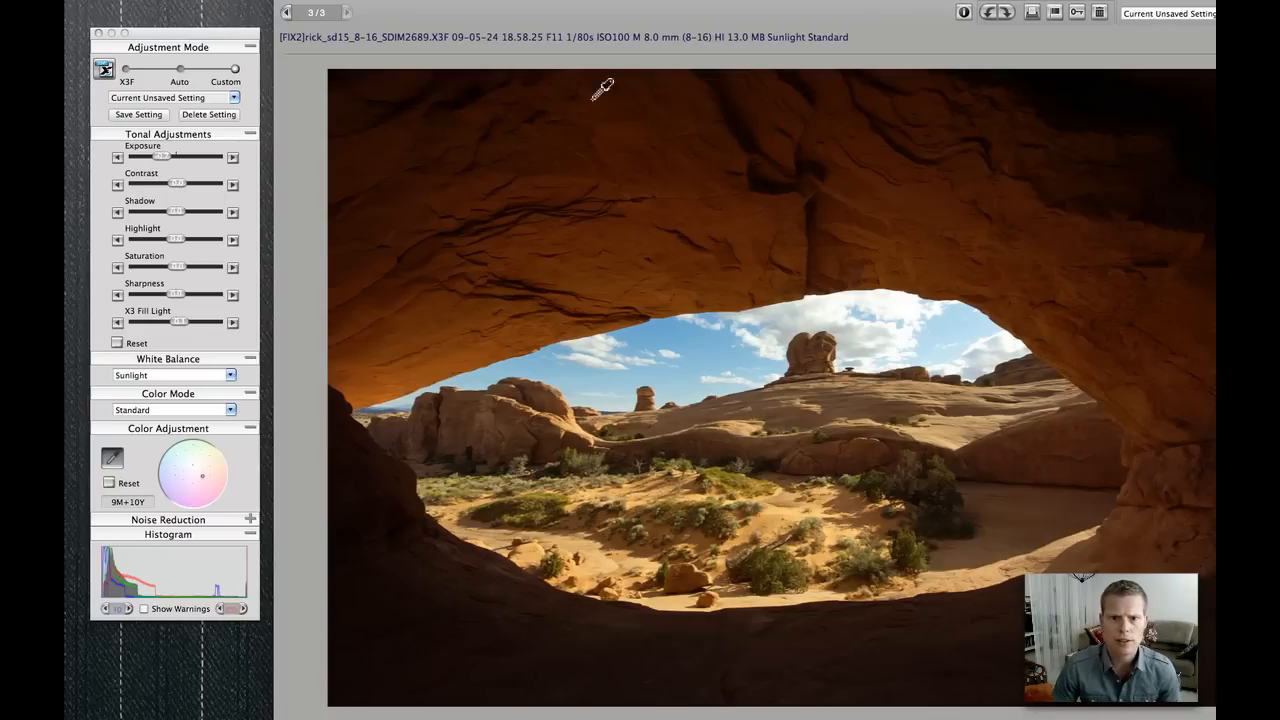
pyautogui.moveTo(700, 62)
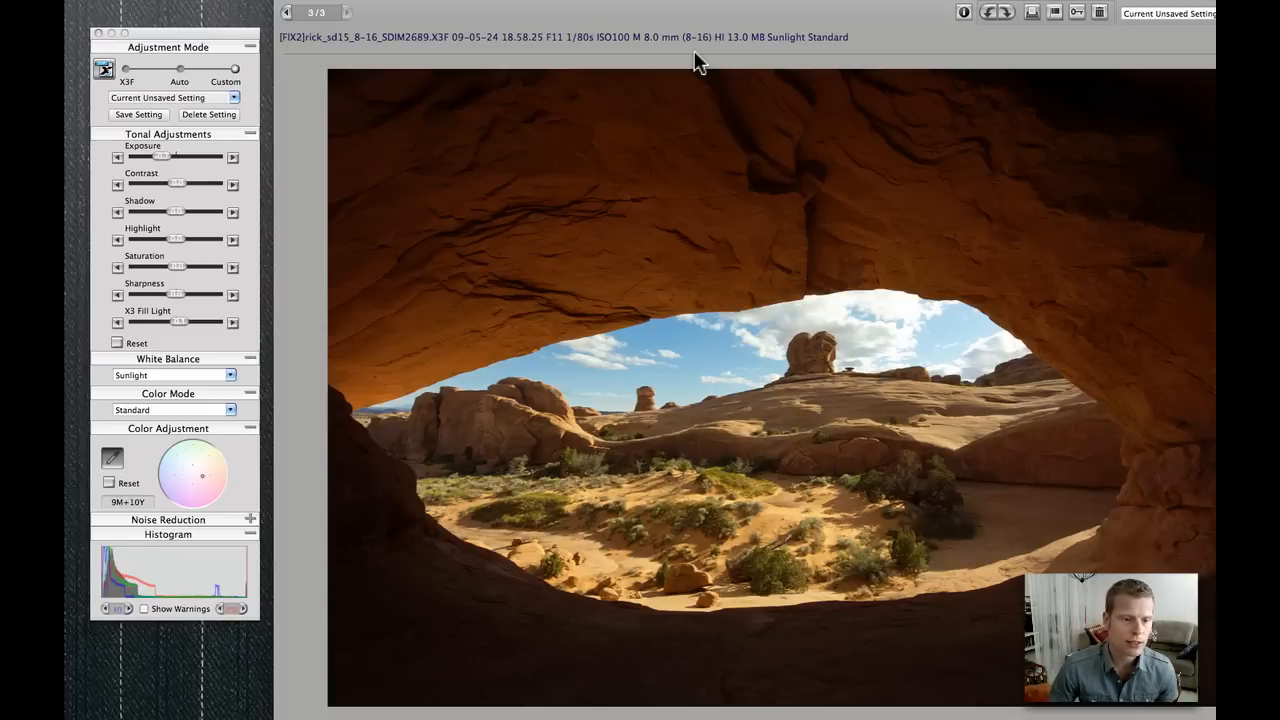
pyautogui.moveTo(710, 62)
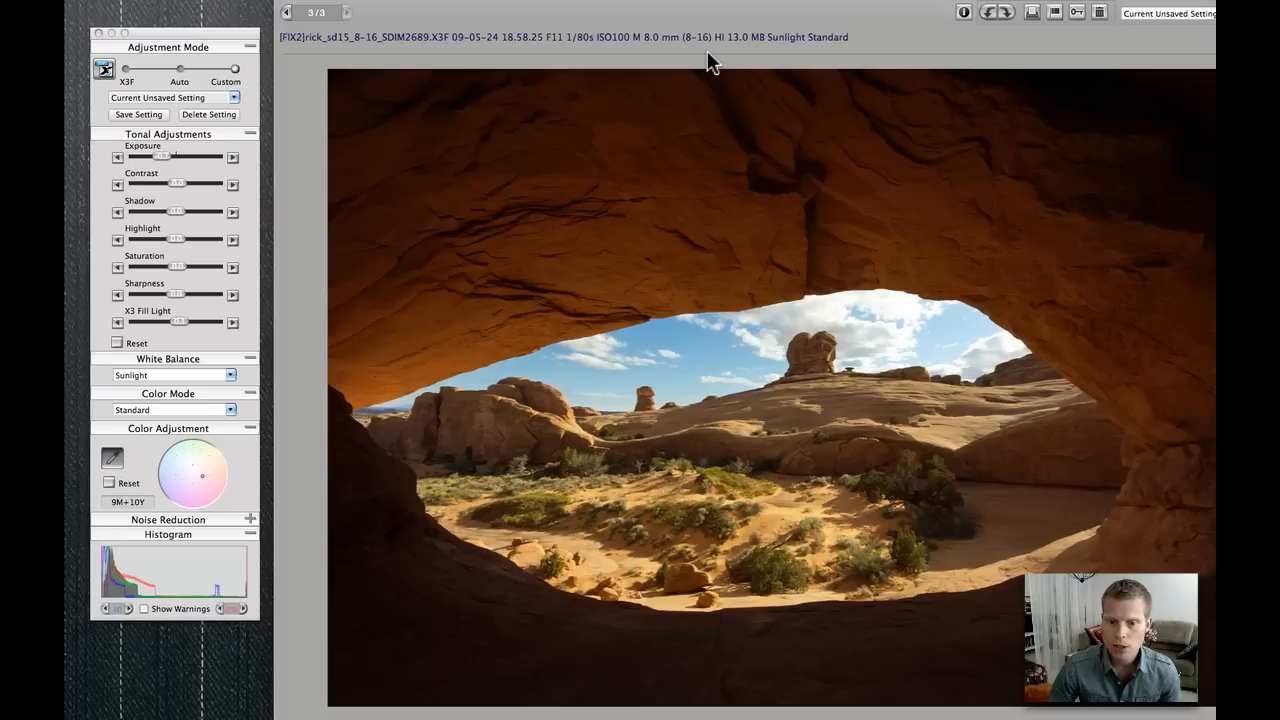
pyautogui.moveTo(314, 362)
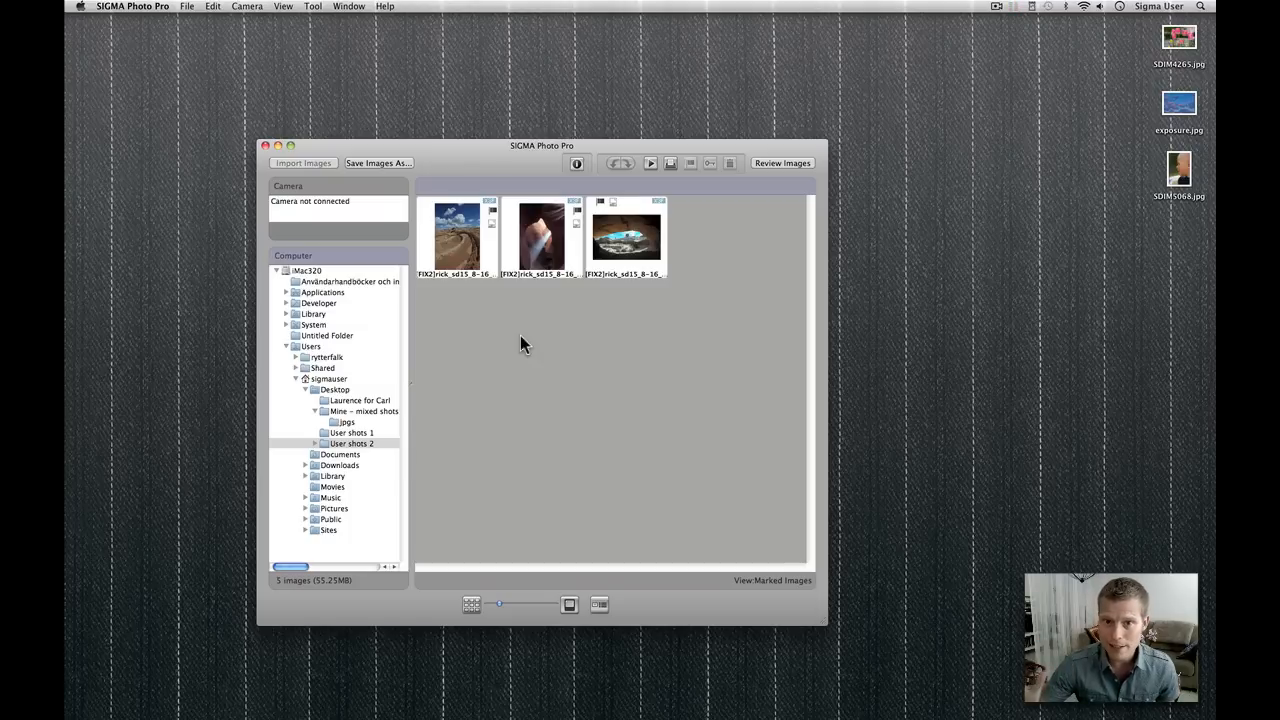
pyautogui.moveTo(872, 104)
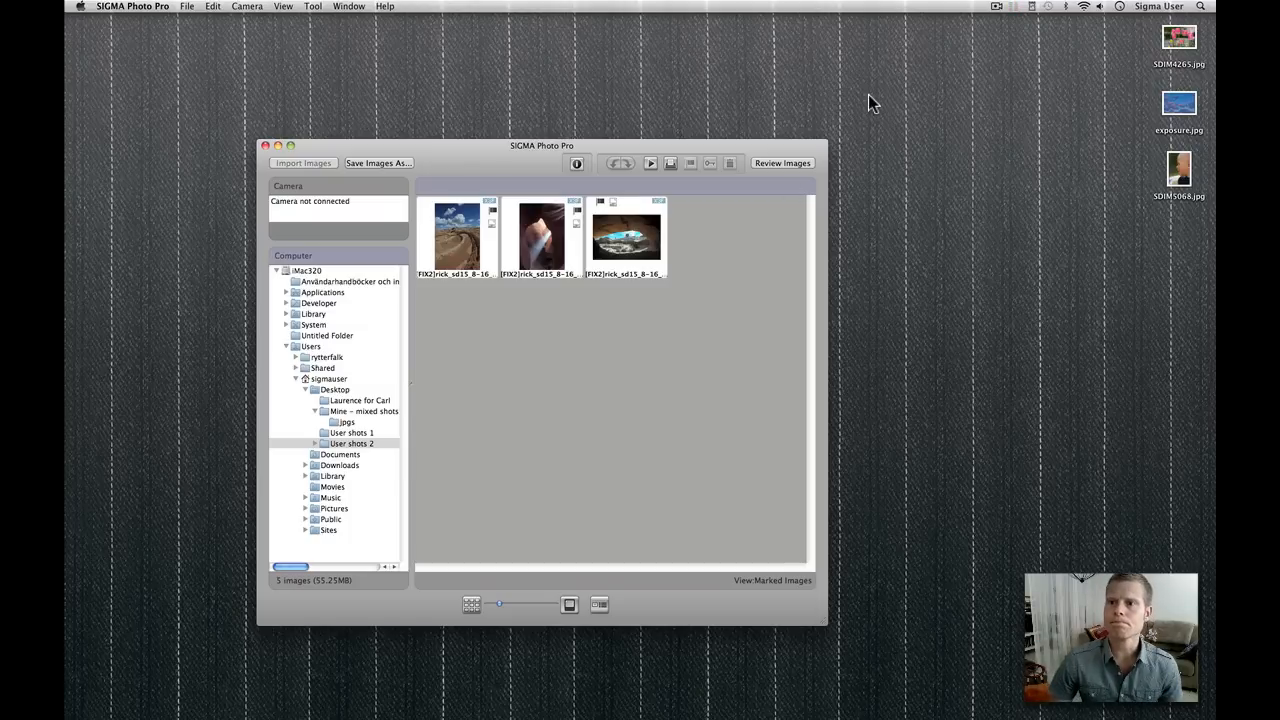